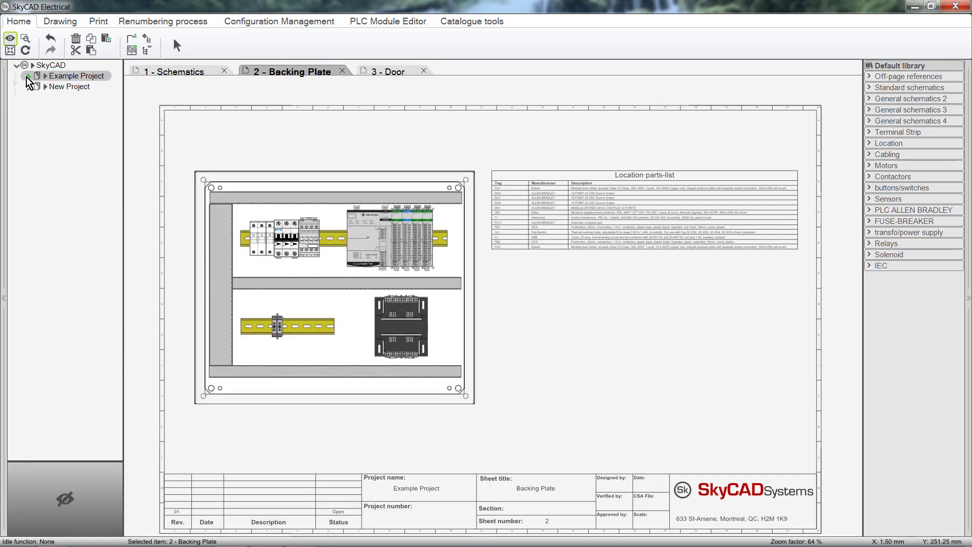
# List Example Project by its locations and select the Main panel location
pyautogui.click(29, 76)
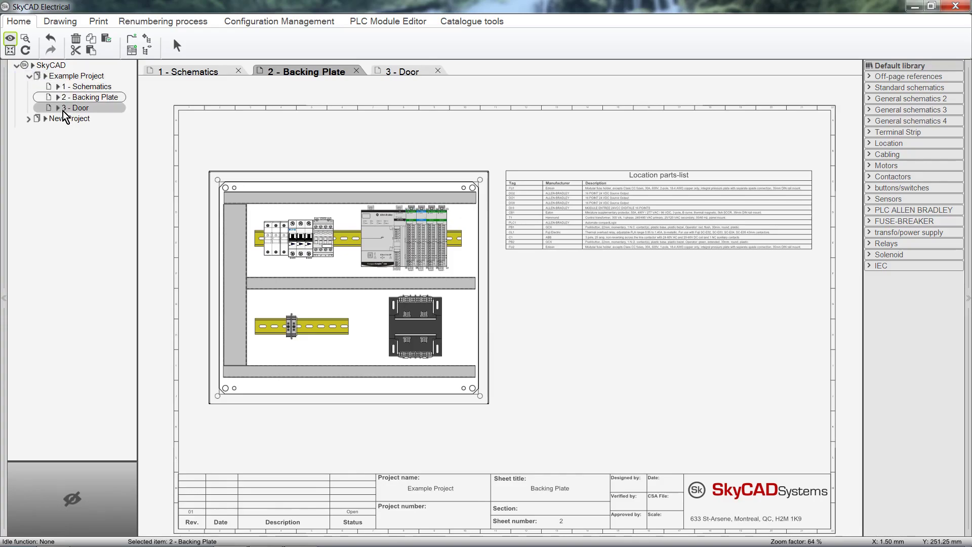
pyautogui.click(78, 76)
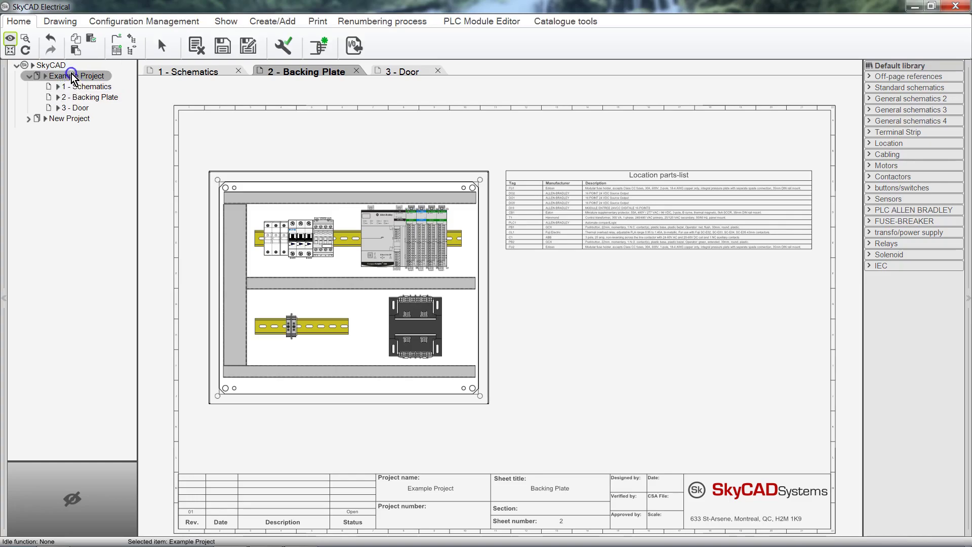
pyautogui.click(225, 21)
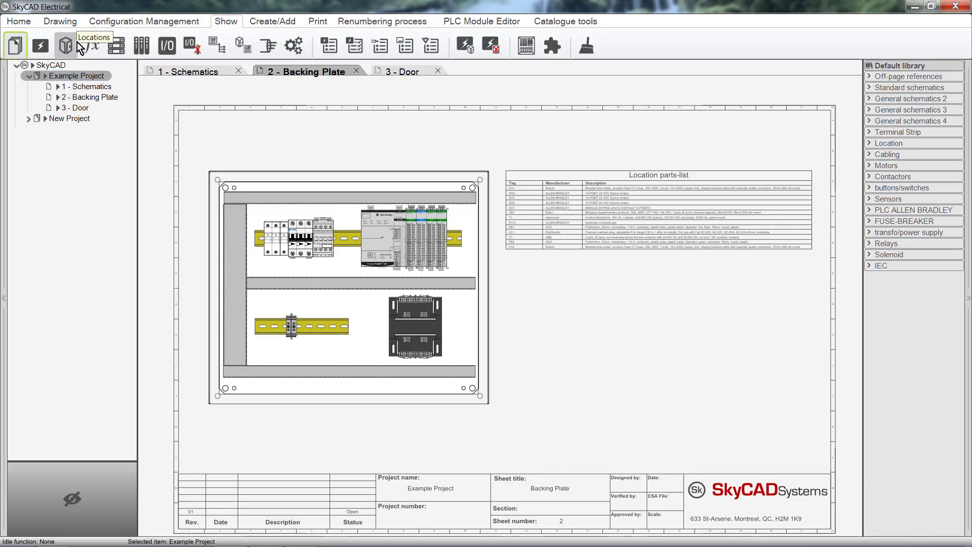
pyautogui.click(66, 45)
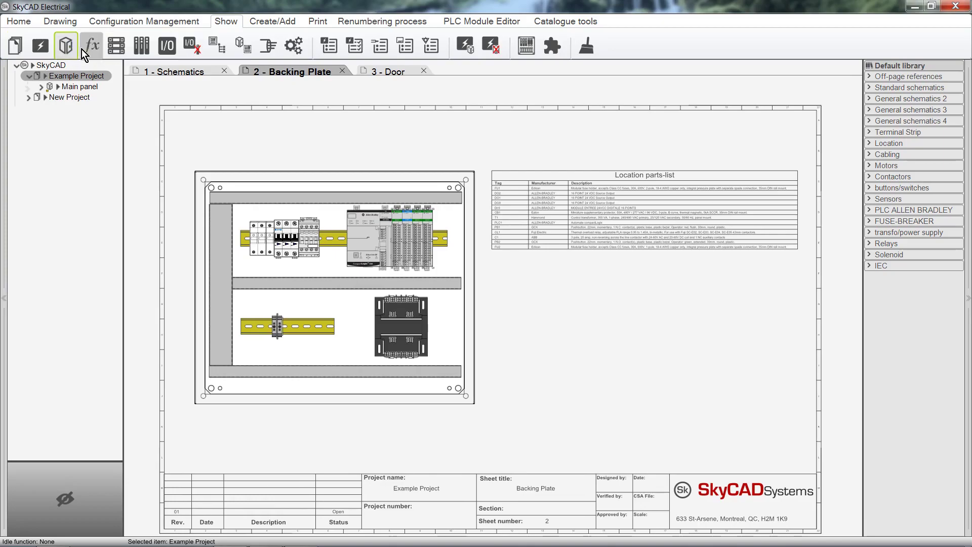
pyautogui.click(79, 86)
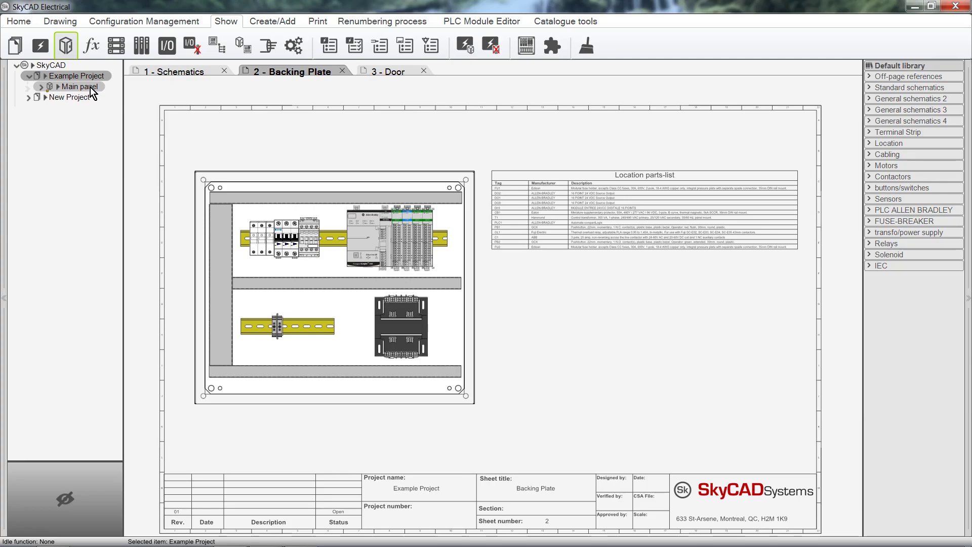
pyautogui.moveTo(96, 93)
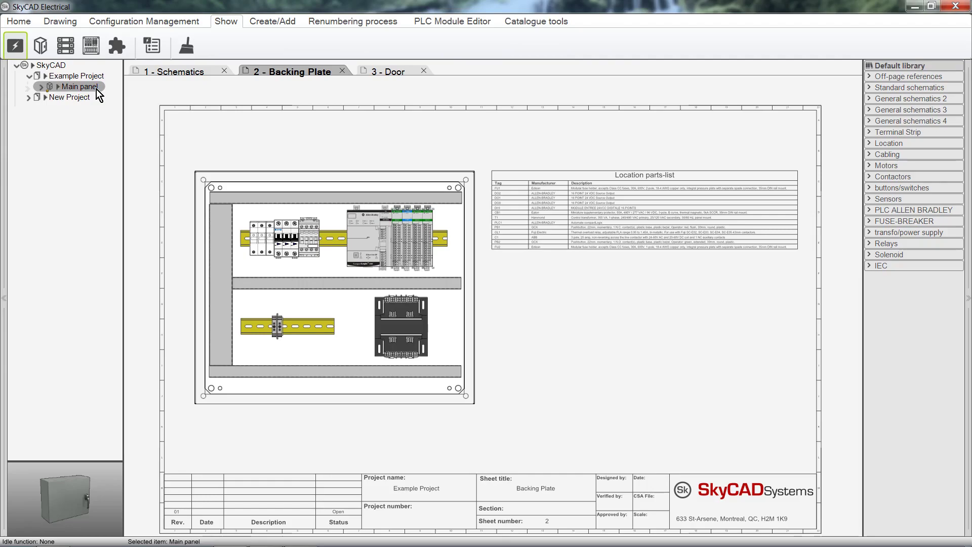
pyautogui.moveTo(39, 45)
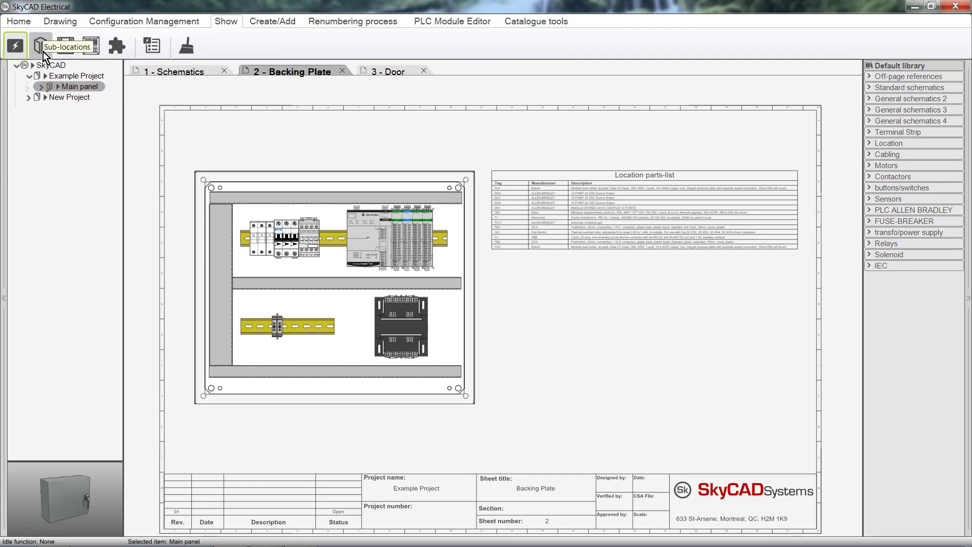
# Expand Main panel into its Door and Backplate sub-locations and select Backplate
pyautogui.click(40, 45)
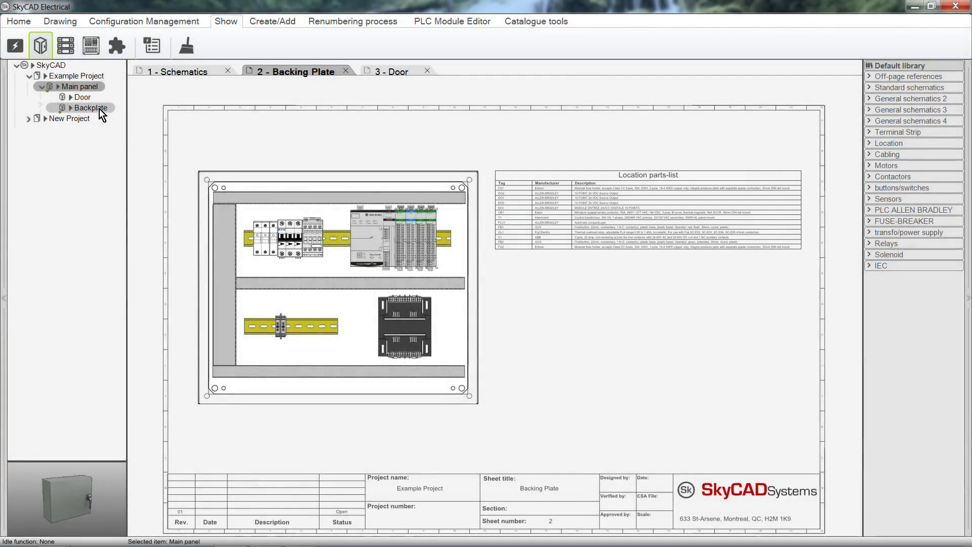
pyautogui.click(180, 71)
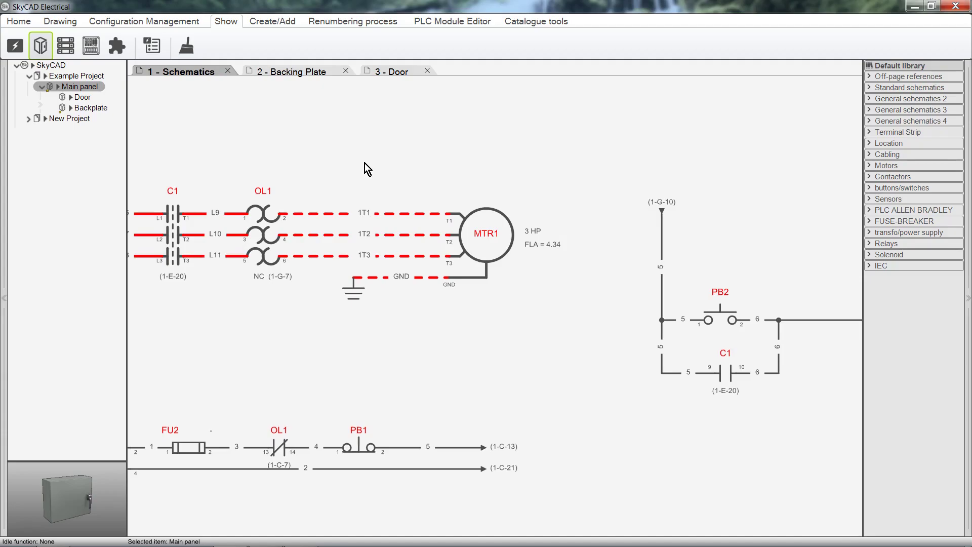
# View the Backing Plate and Door sheets, then expand New Project to list its Power sheet
pyautogui.click(292, 71)
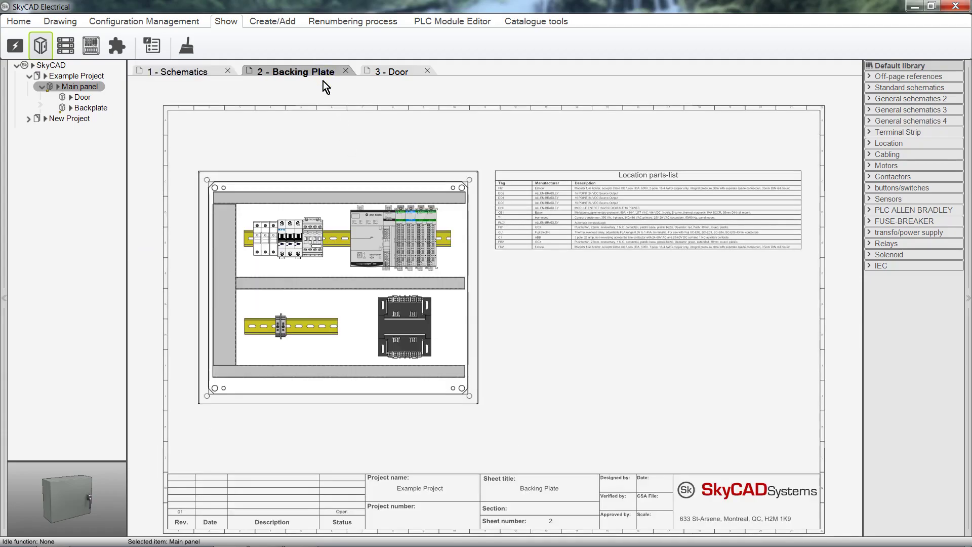
pyautogui.click(393, 71)
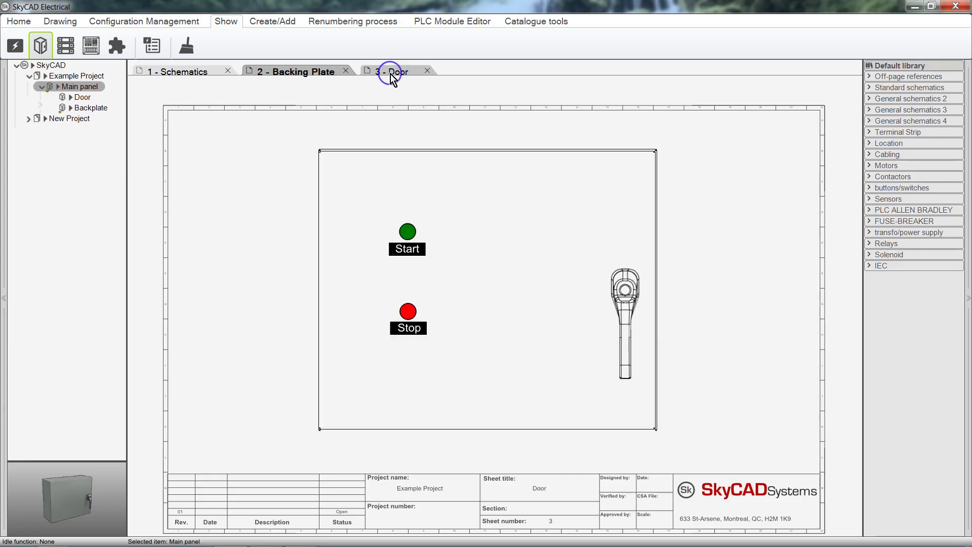
pyautogui.click(394, 71)
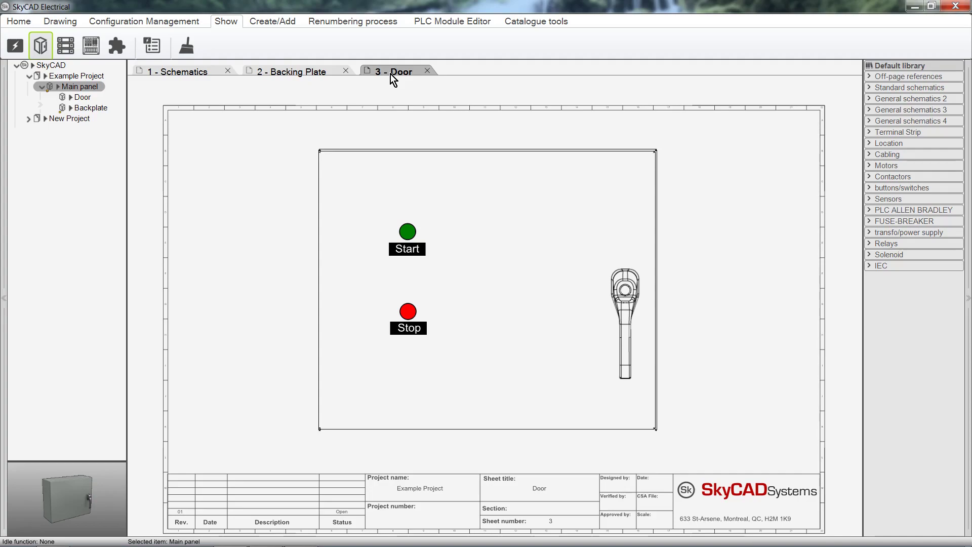
pyautogui.click(68, 118)
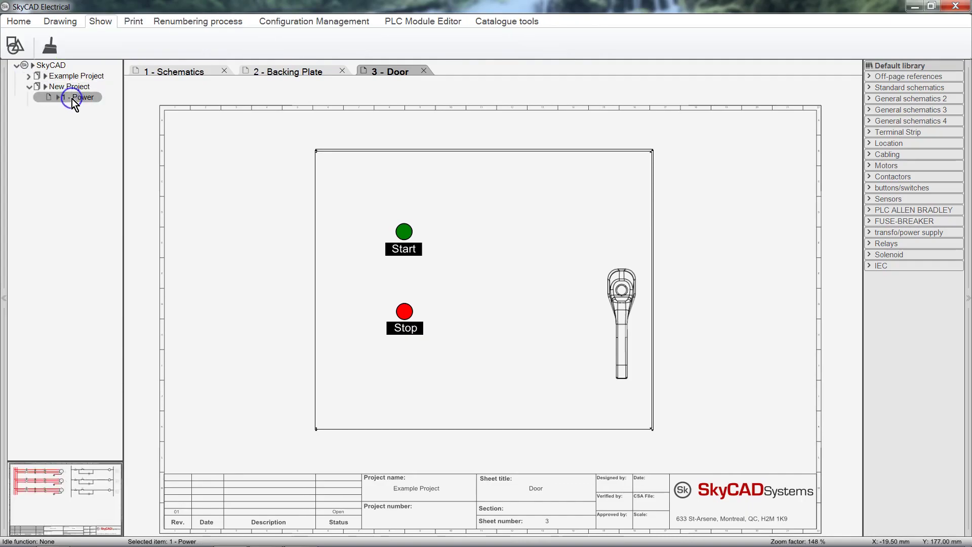
# Open New Project's Power sheet and select circuit breaker CB1
pyautogui.doubleClick(79, 98)
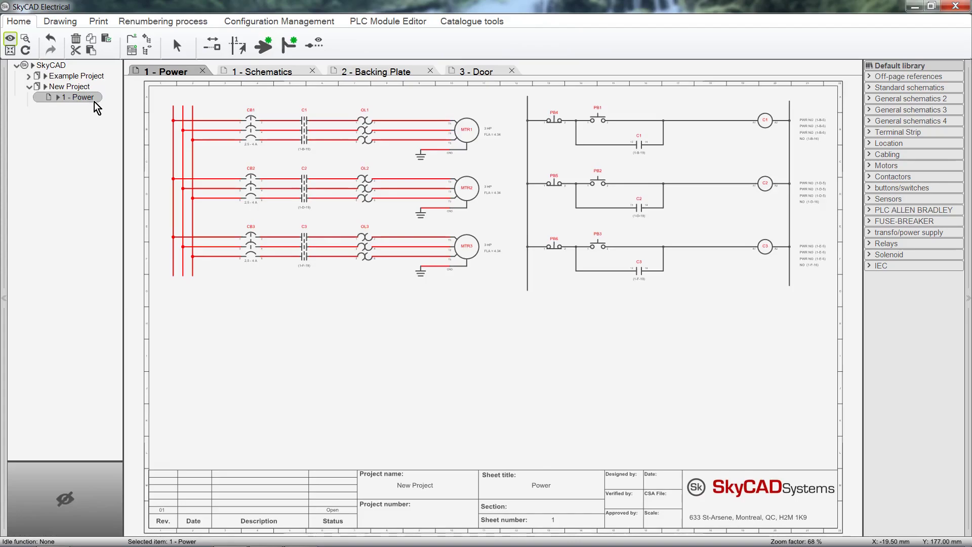
pyautogui.click(250, 128)
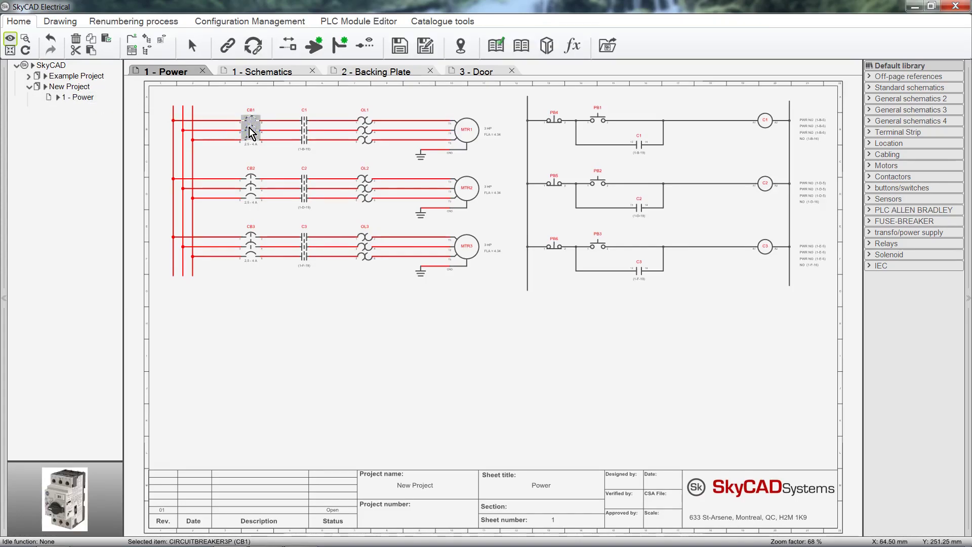
pyautogui.moveTo(545, 45)
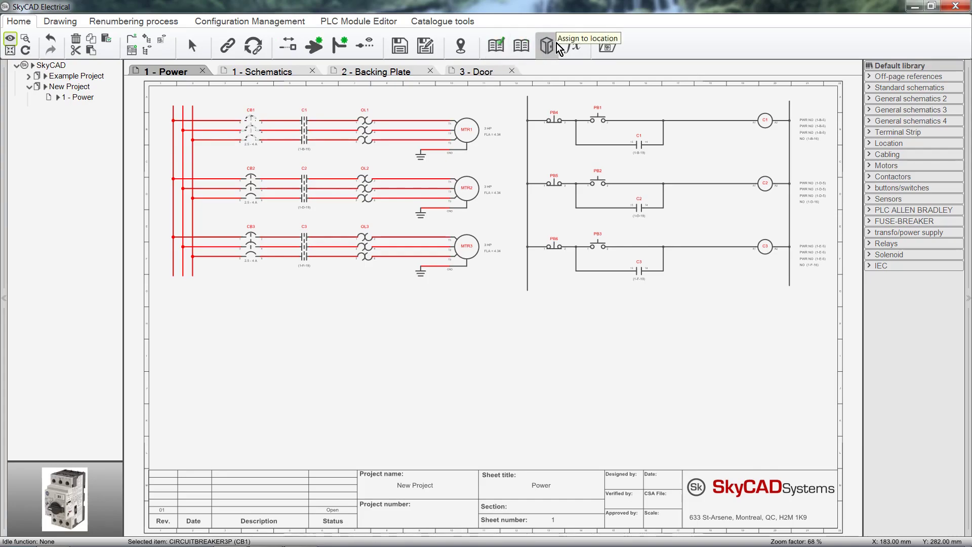
# Create a new location named Panel1 in New Project and assign breaker CB1 to it
pyautogui.click(546, 46)
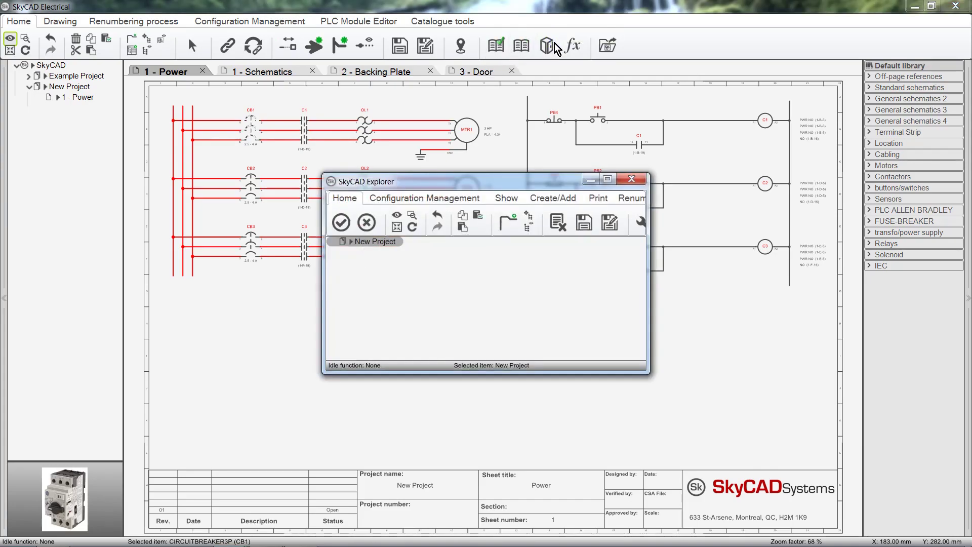
pyautogui.moveTo(545, 51)
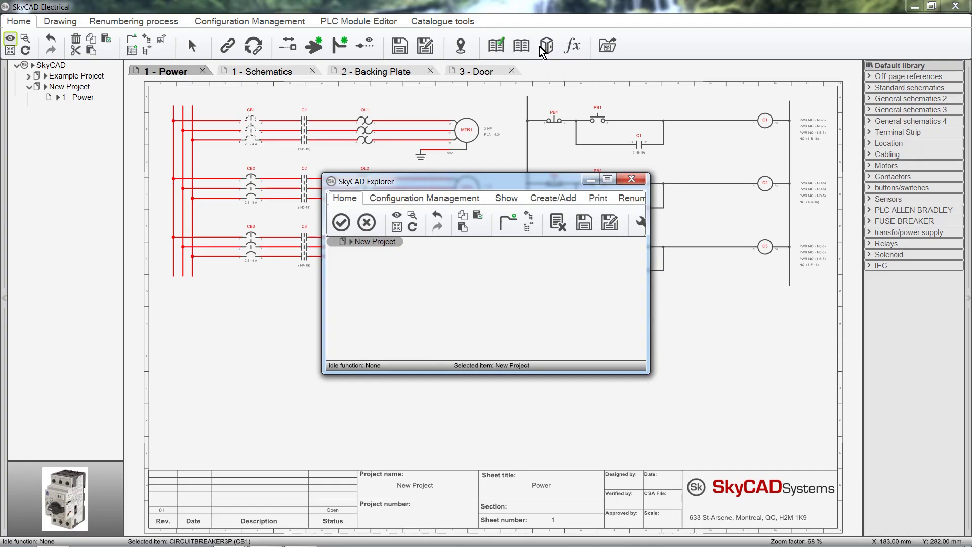
pyautogui.moveTo(541, 52)
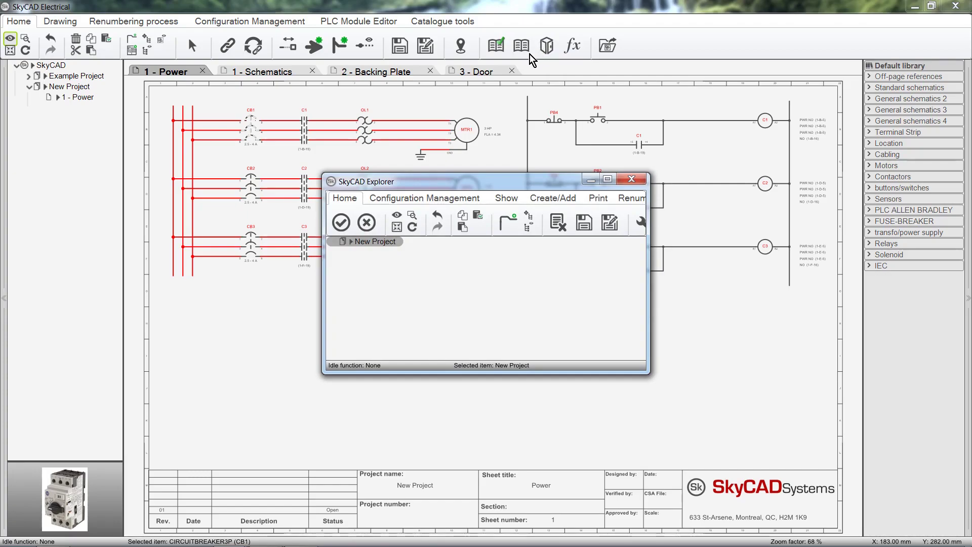
pyautogui.click(552, 198)
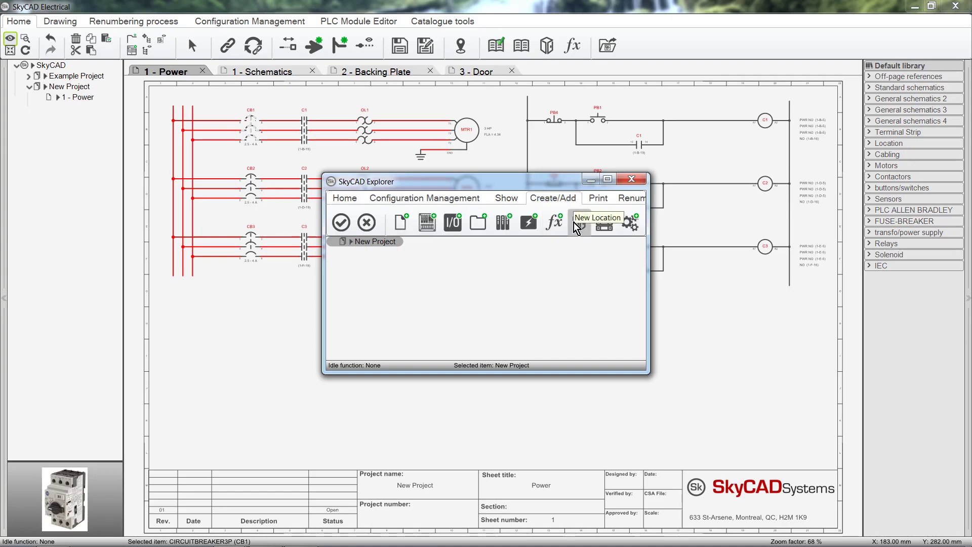
pyautogui.click(604, 225)
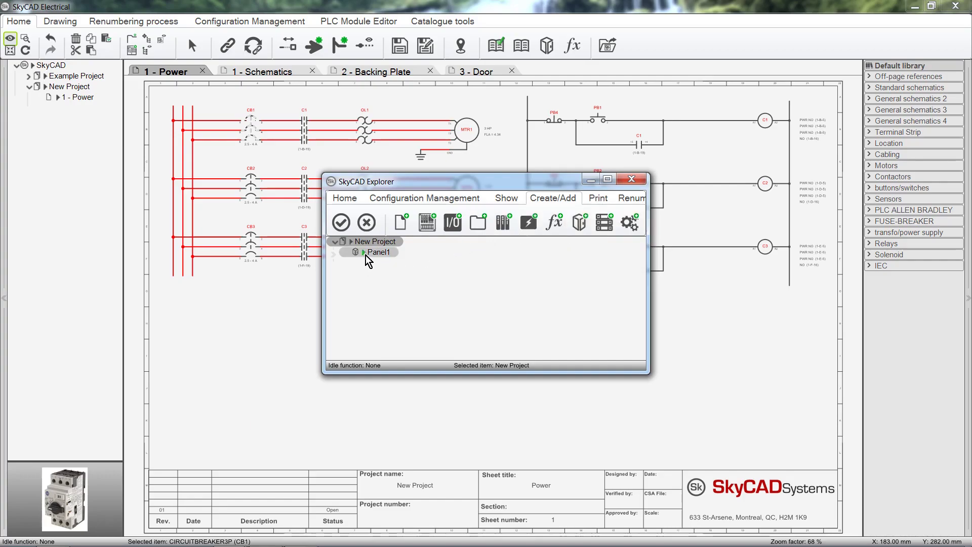
pyautogui.click(364, 252)
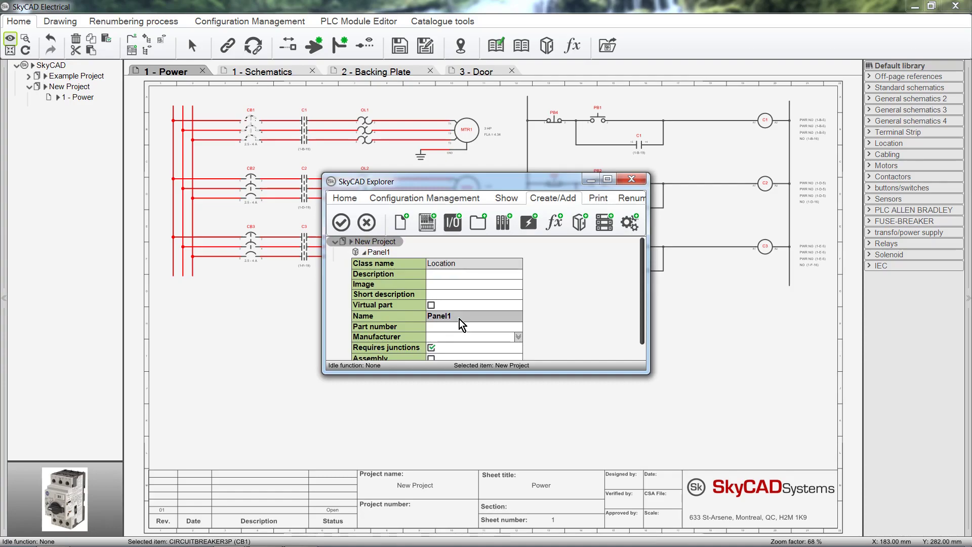
pyautogui.click(376, 251)
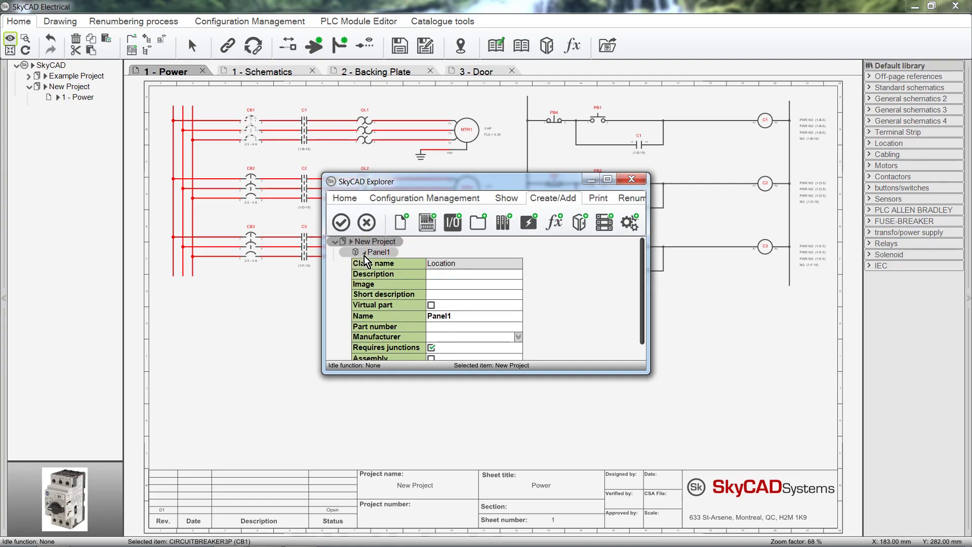
pyautogui.click(378, 252)
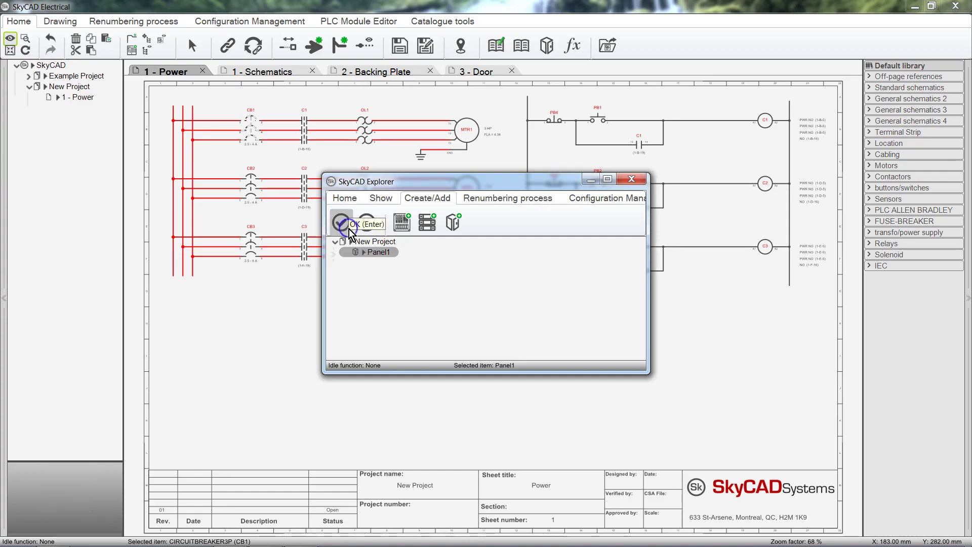
pyautogui.click(353, 223)
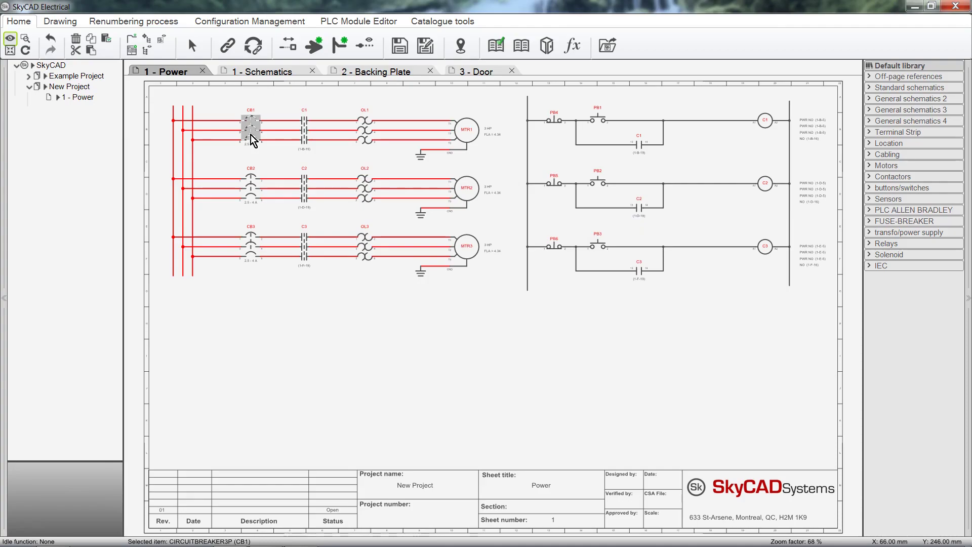
# Check that CB1's properties show it located in Panel1 and close them
pyautogui.doubleClick(251, 129)
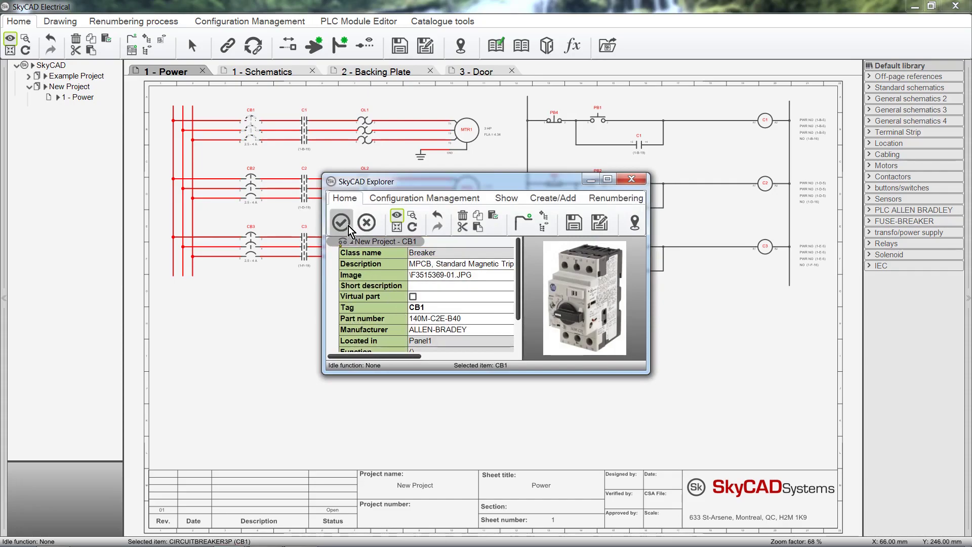
pyautogui.click(341, 222)
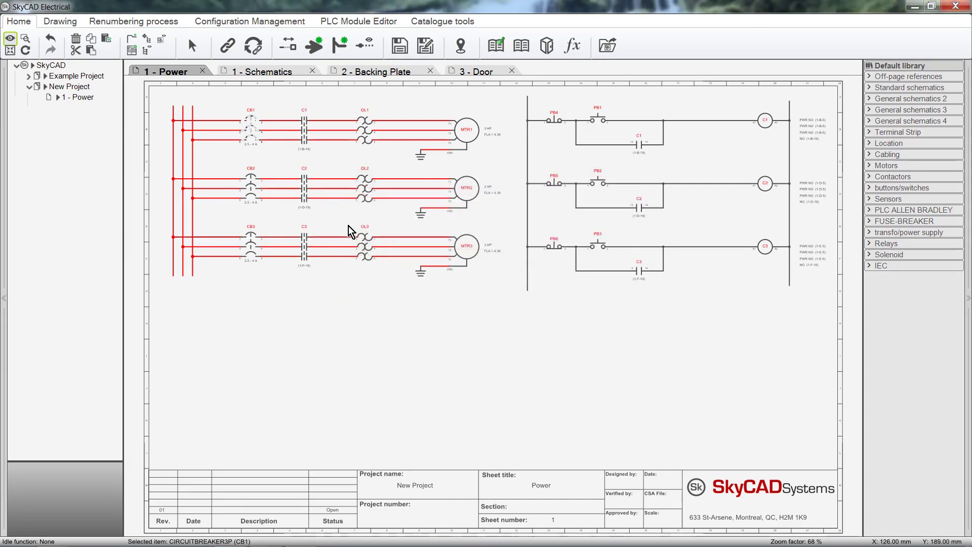
pyautogui.moveTo(234, 164)
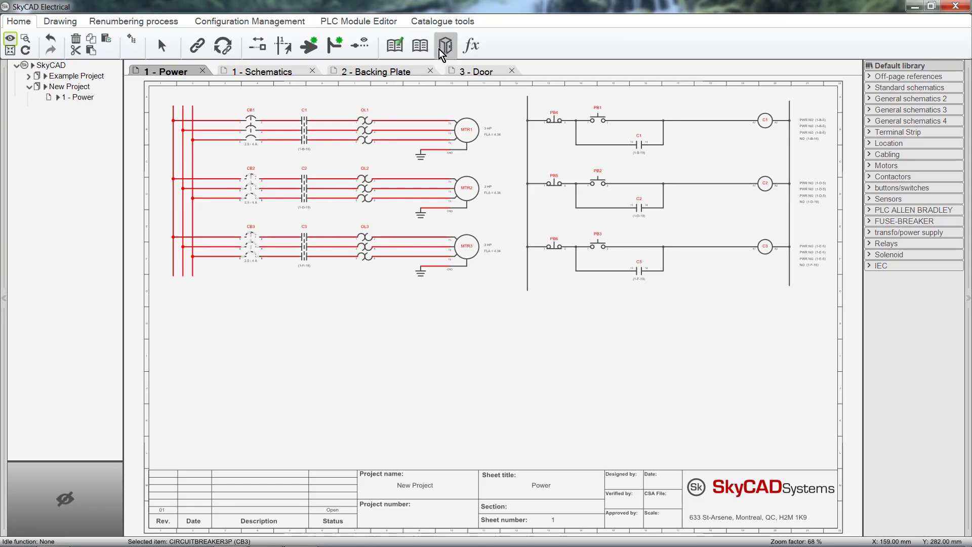
# Assign the selected breakers CB2 and CB3 to the Panel1 location
pyautogui.click(445, 45)
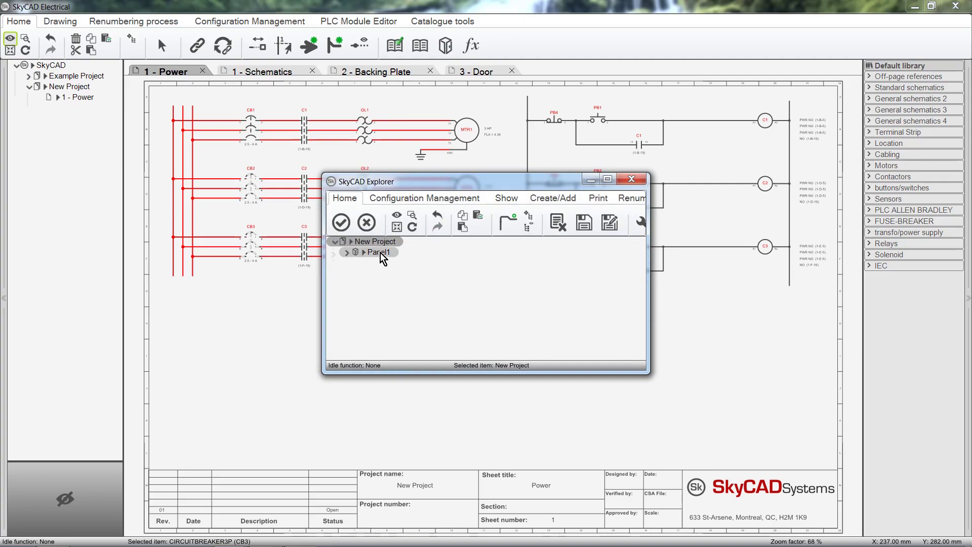
pyautogui.click(380, 253)
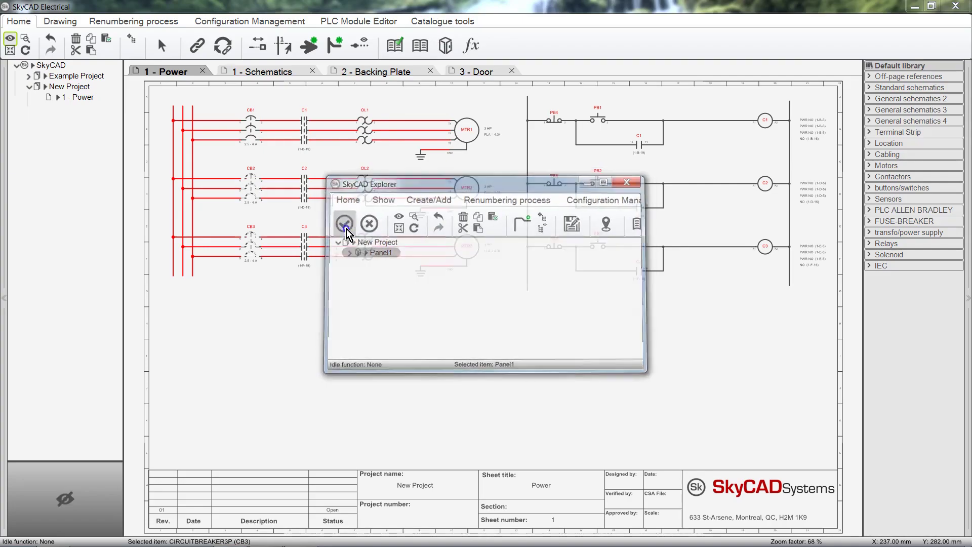
pyautogui.click(344, 223)
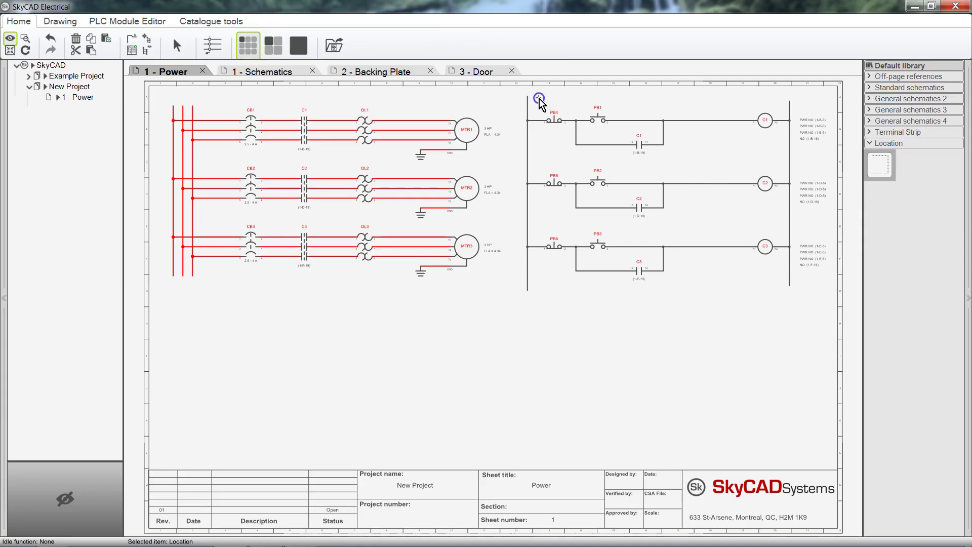
# Draw a location box around the pushbutton control circuit on the Power sheet
pyautogui.moveTo(539, 97); pyautogui.dragTo(618, 291)
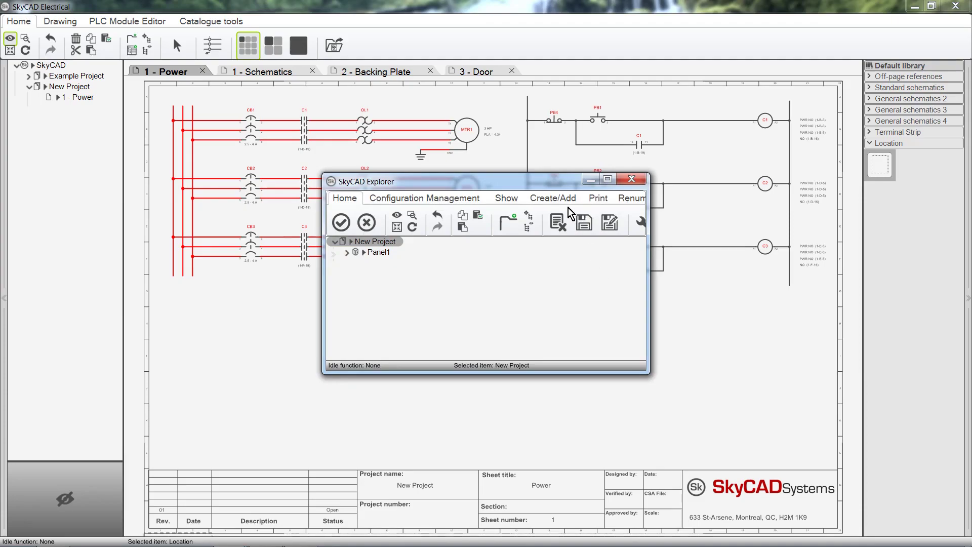
# Create a new location named Remote Panel and assign the location box to it
pyautogui.click(552, 197)
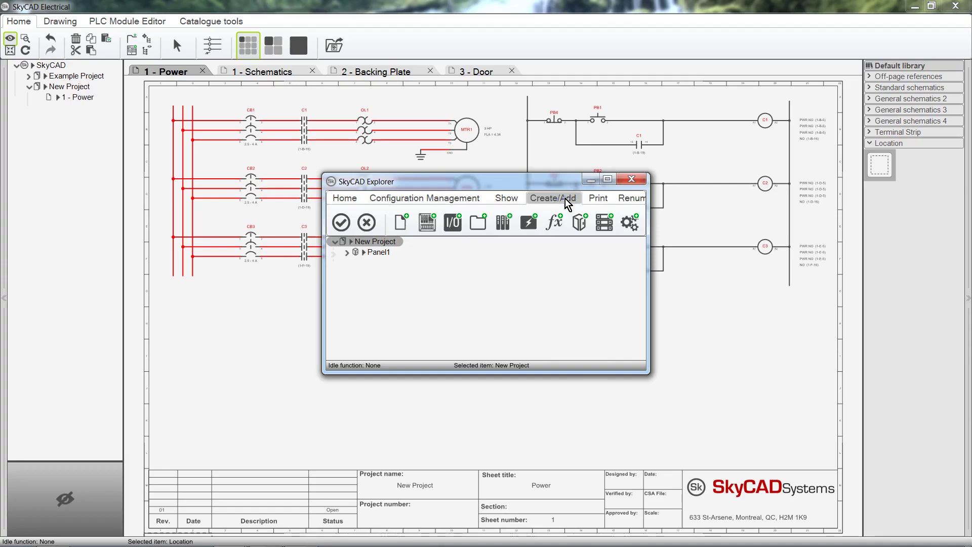
pyautogui.click(578, 222)
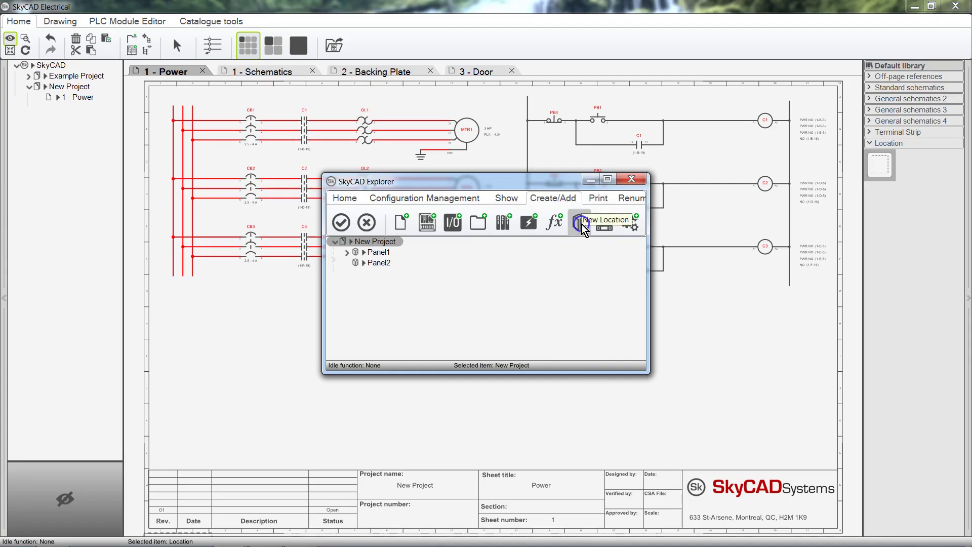
pyautogui.moveTo(601, 223)
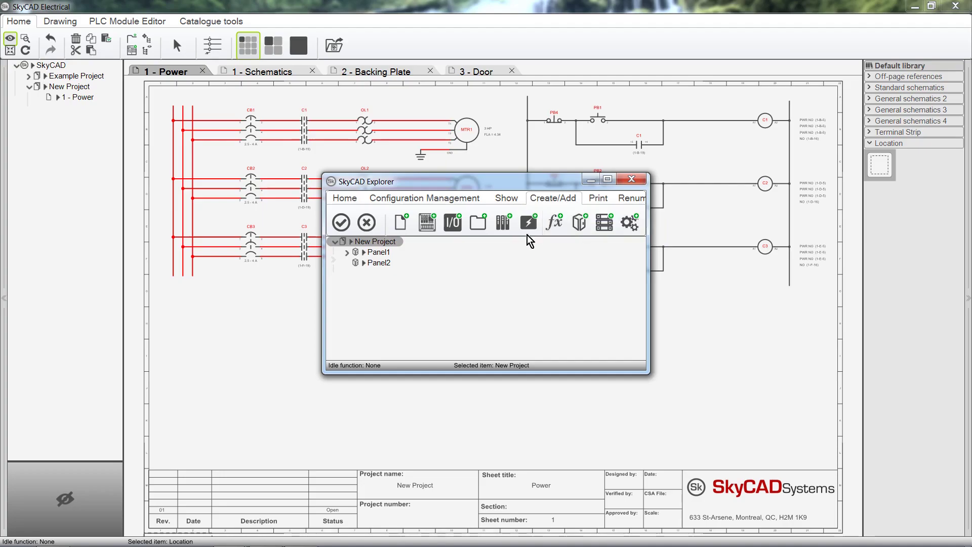
pyautogui.click(378, 262)
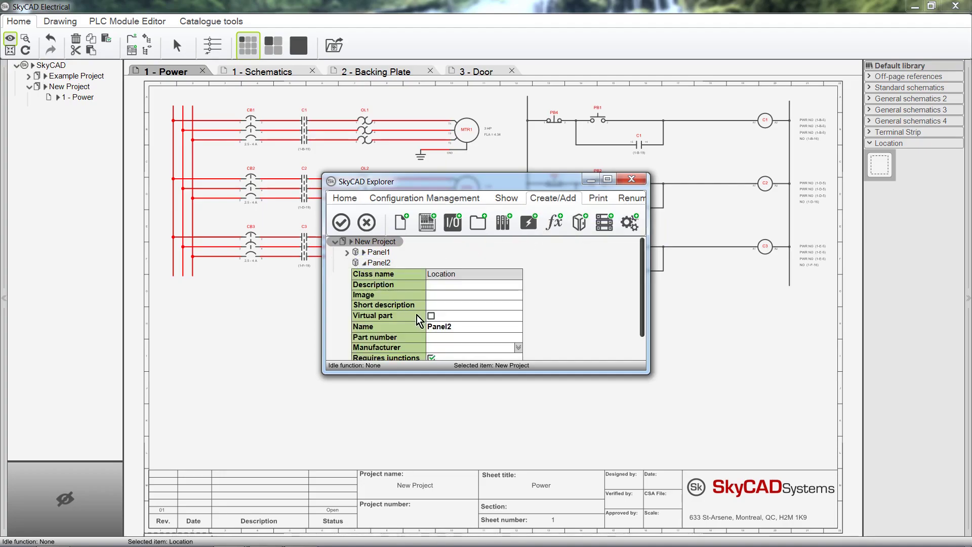
pyautogui.write('R')
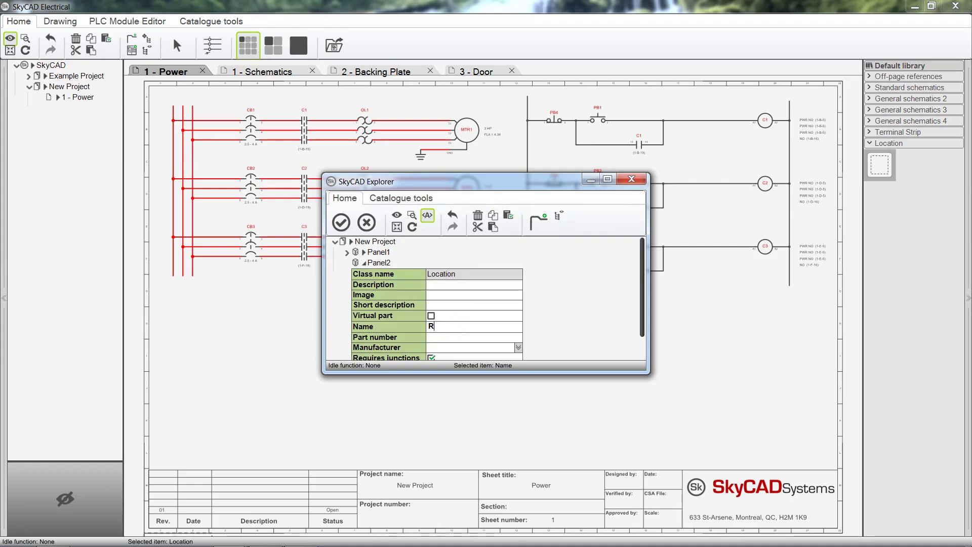
pyautogui.write('emote Pa')
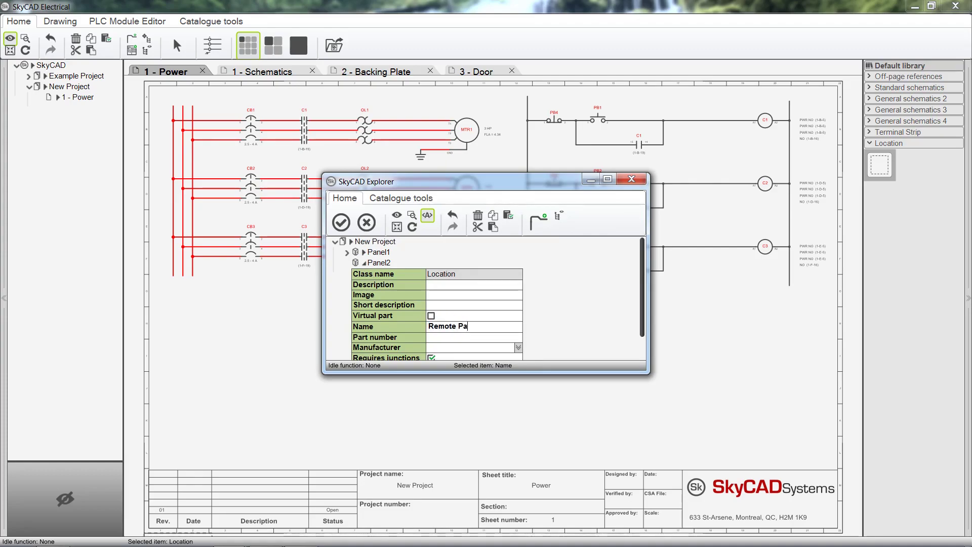
pyautogui.write('nel')
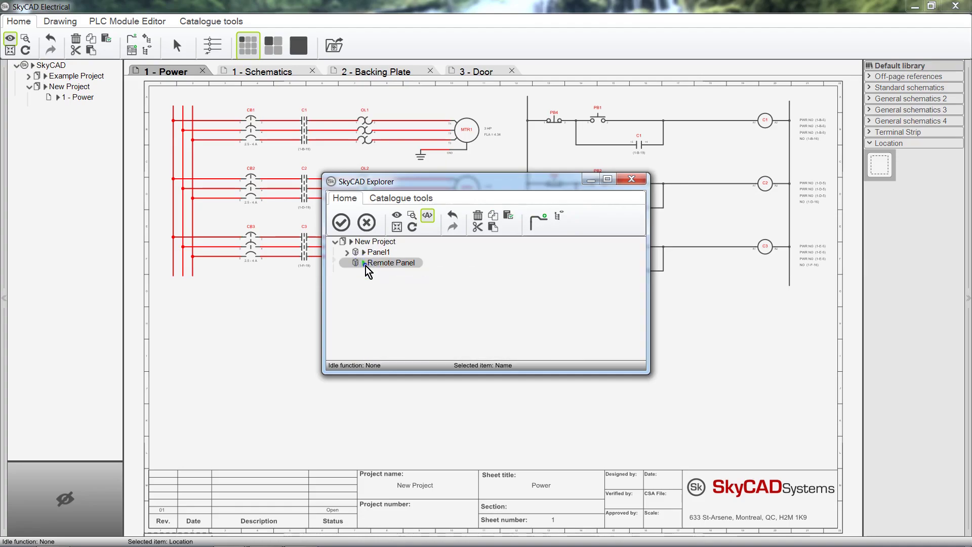
pyautogui.click(391, 262)
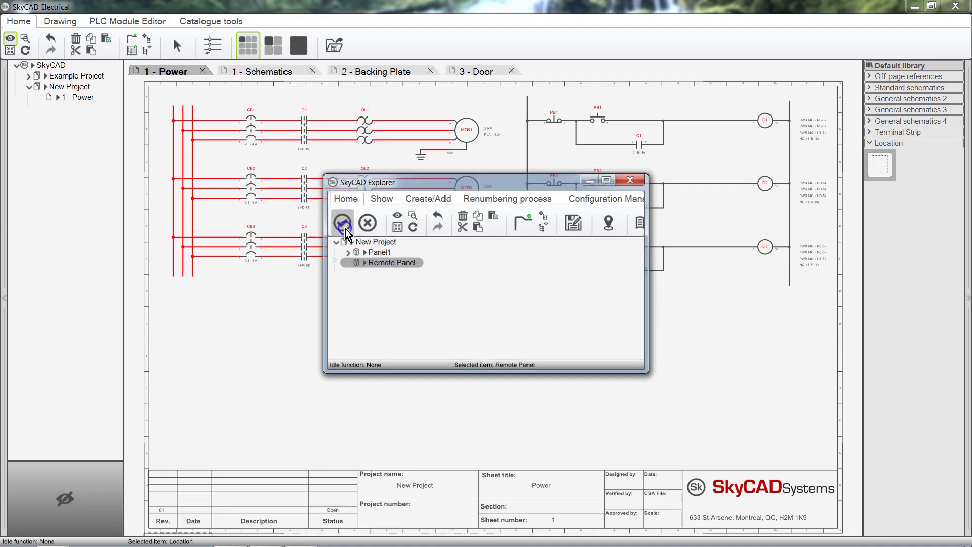
pyautogui.click(630, 181)
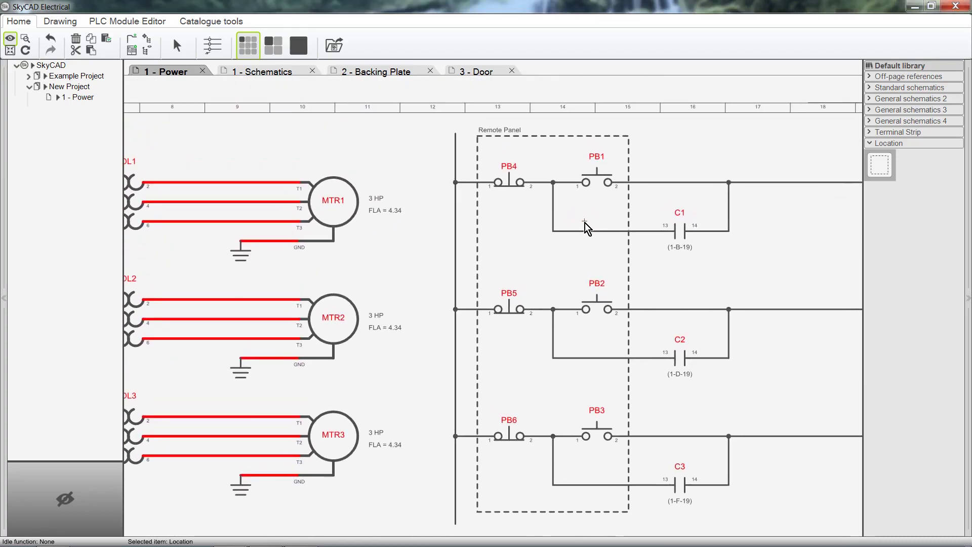
# Move pushbutton PB1 outside the Remote Panel box and check it shows no location
pyautogui.click(81, 97)
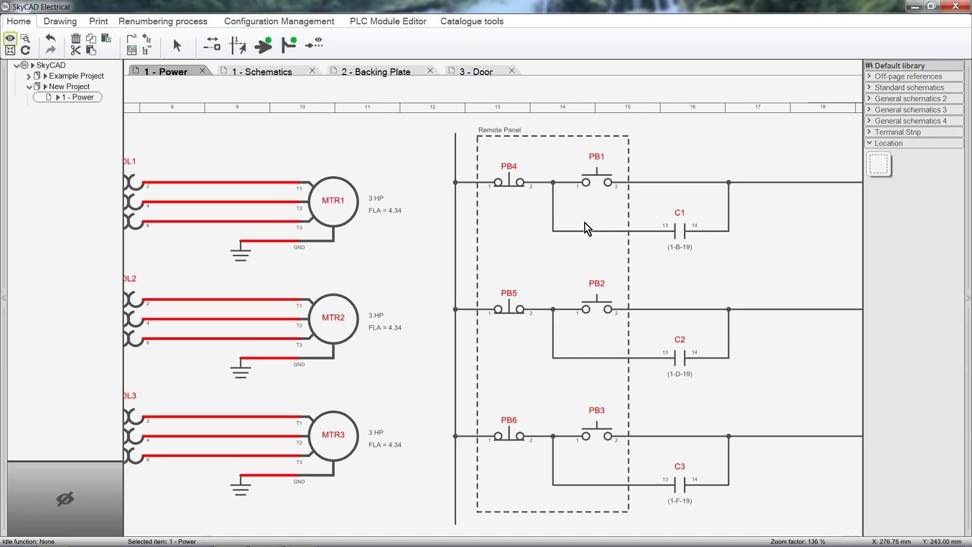
pyautogui.moveTo(576, 225)
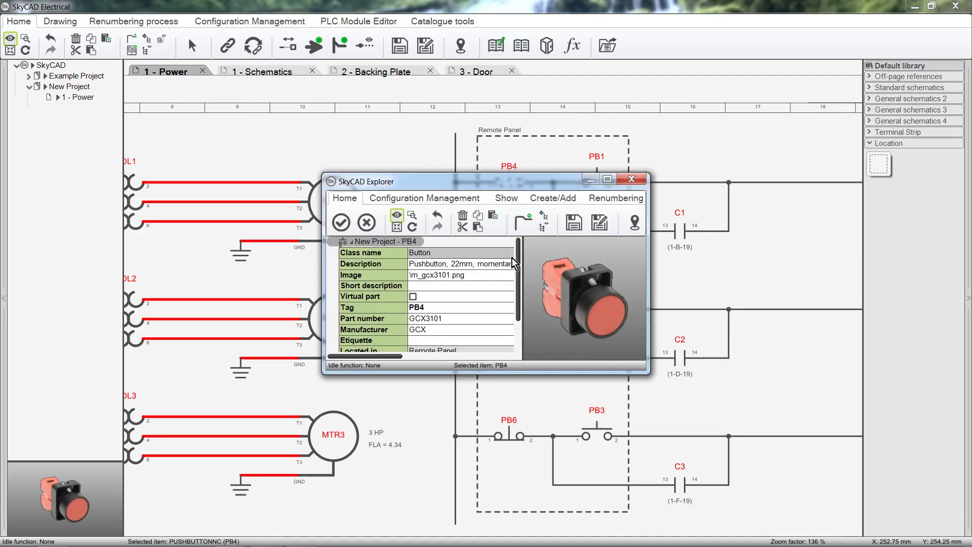
pyautogui.scroll(-3)
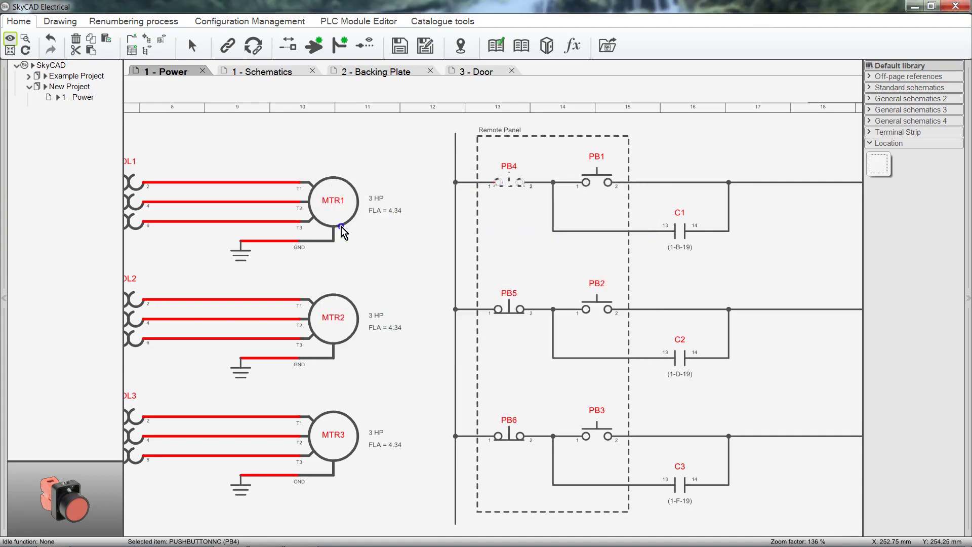
pyautogui.click(333, 201)
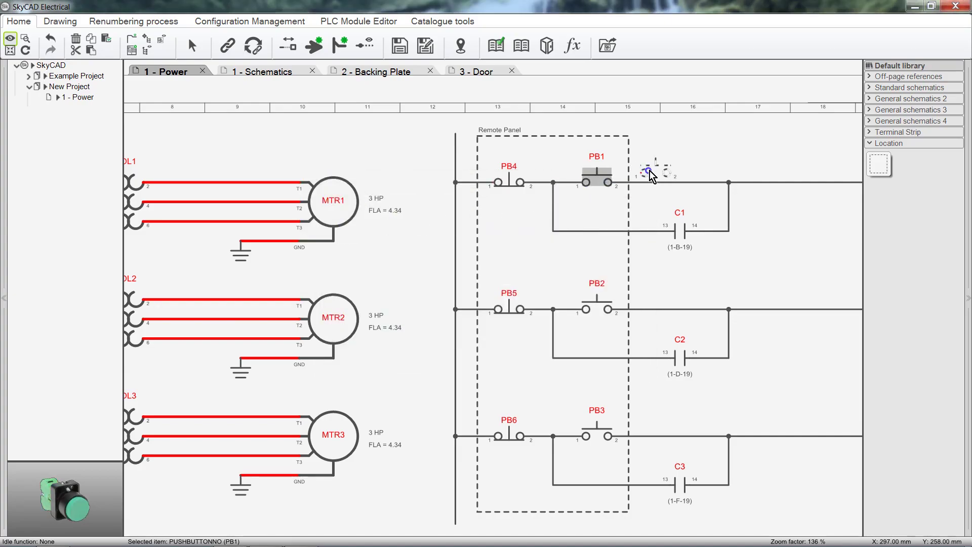
pyautogui.moveTo(595, 173); pyautogui.dragTo(672, 158)
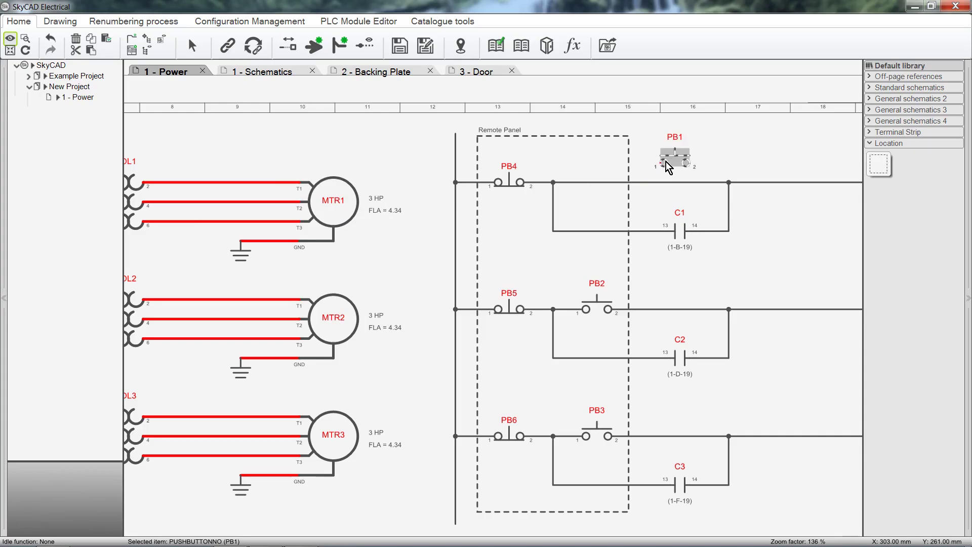
pyautogui.doubleClick(675, 158)
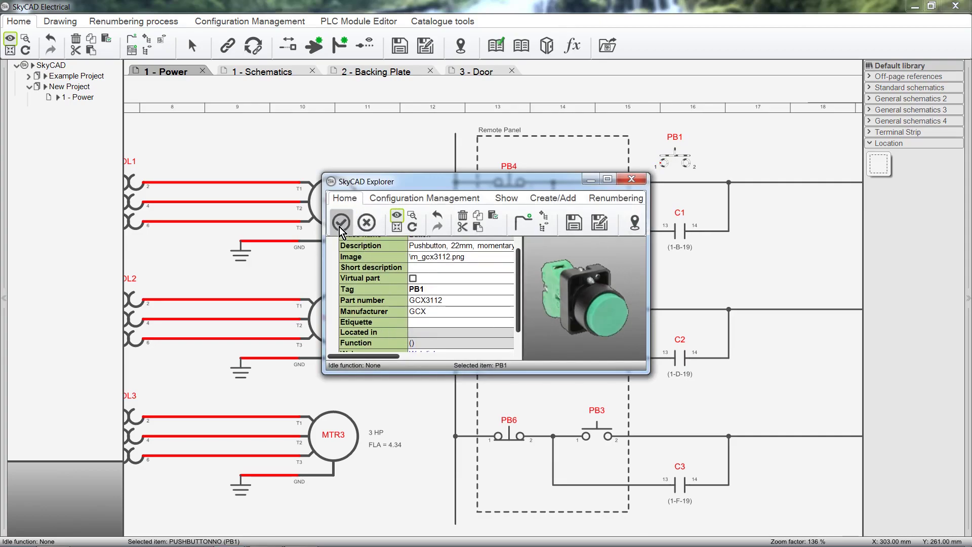
pyautogui.click(340, 222)
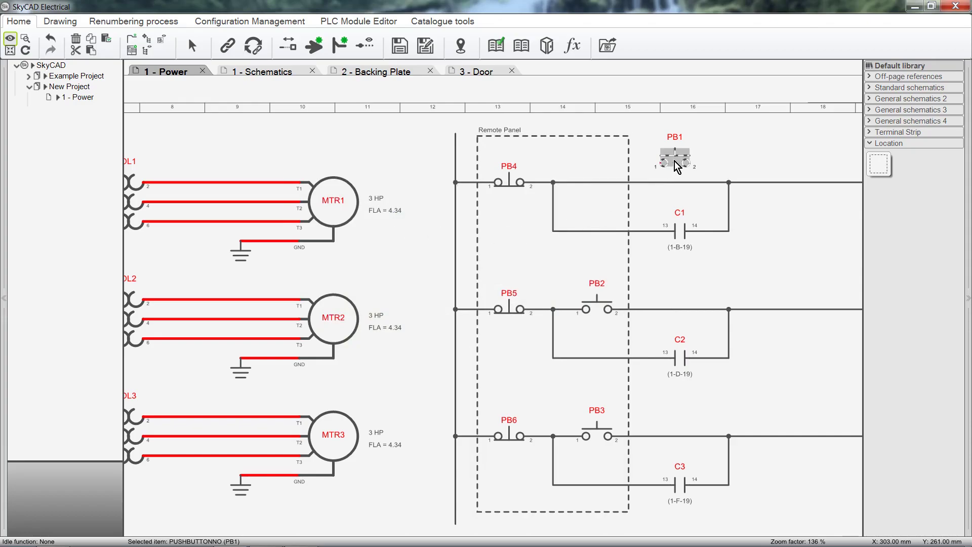
# Move PB1 back inside the Remote Panel box and confirm its location is restored
pyautogui.moveTo(675, 155); pyautogui.dragTo(596, 180)
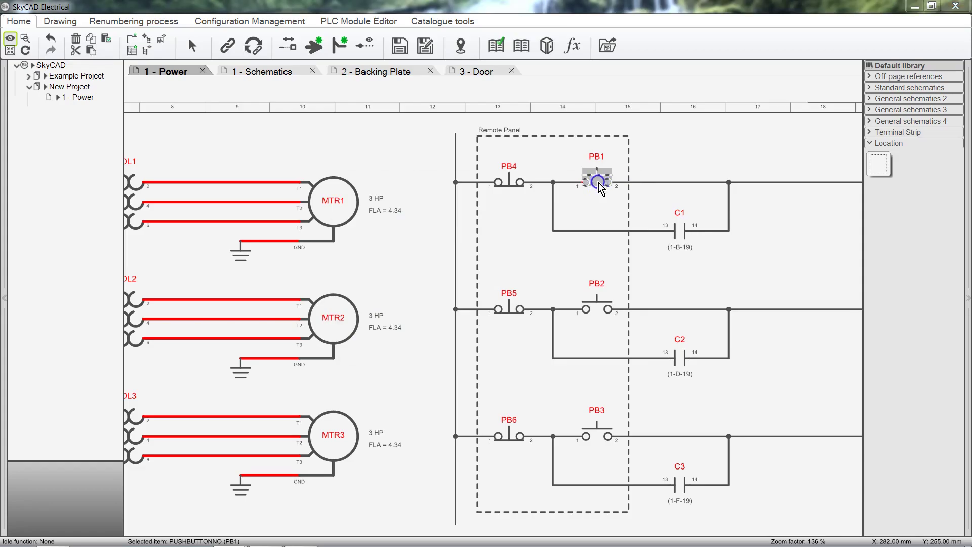
pyautogui.doubleClick(597, 184)
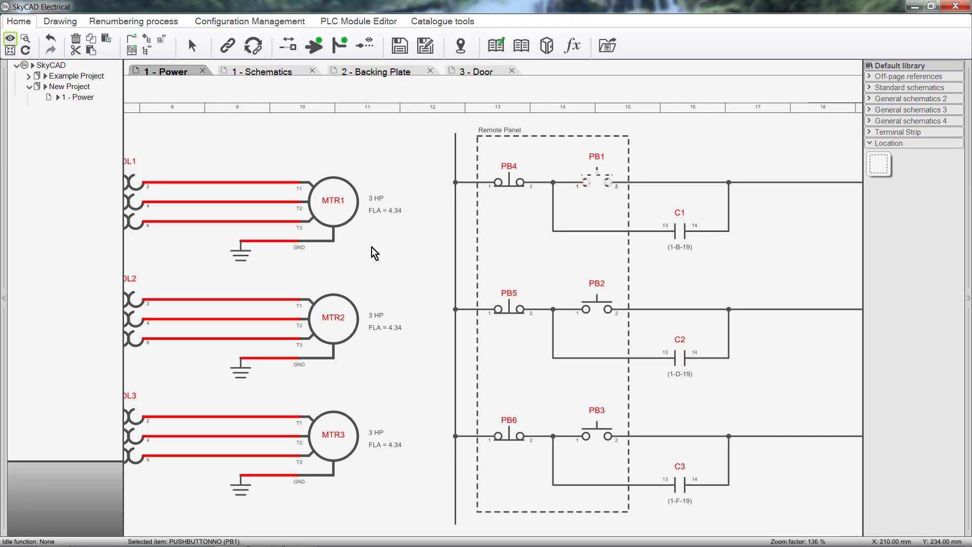
# Bring up the full parts list for New Project
pyautogui.click(69, 86)
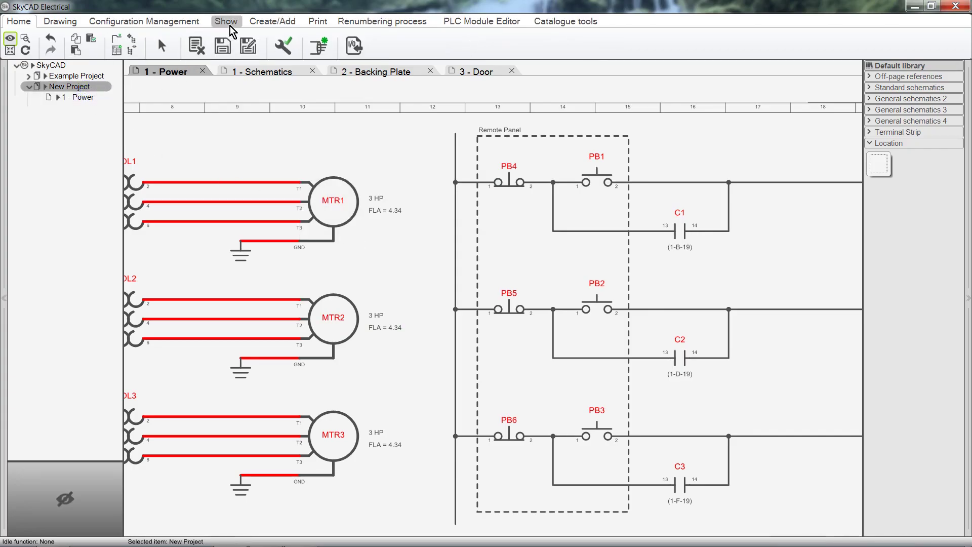
pyautogui.click(226, 20)
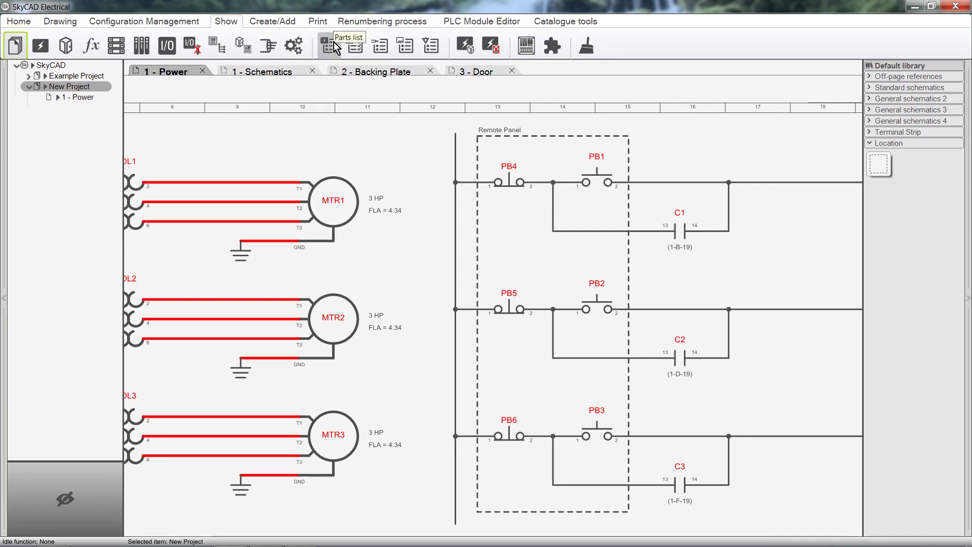
pyautogui.click(324, 46)
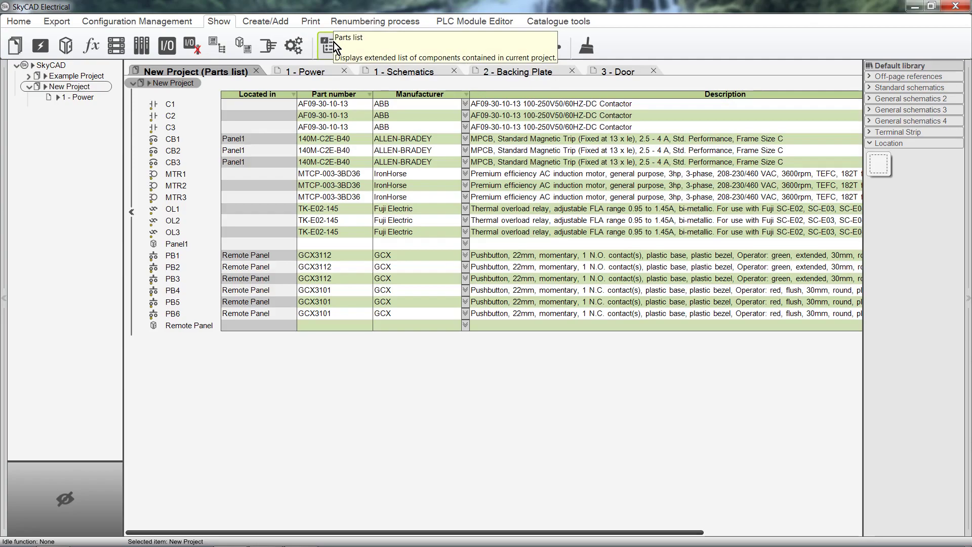
# Assign contactor C1 to Panel1, then do the same for C2 and C3
pyautogui.click(170, 103)
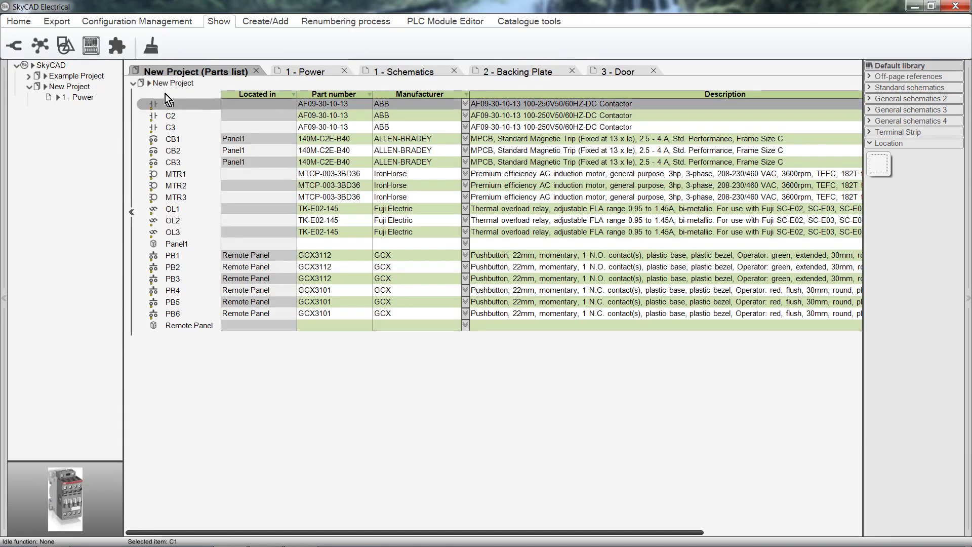
pyautogui.click(18, 20)
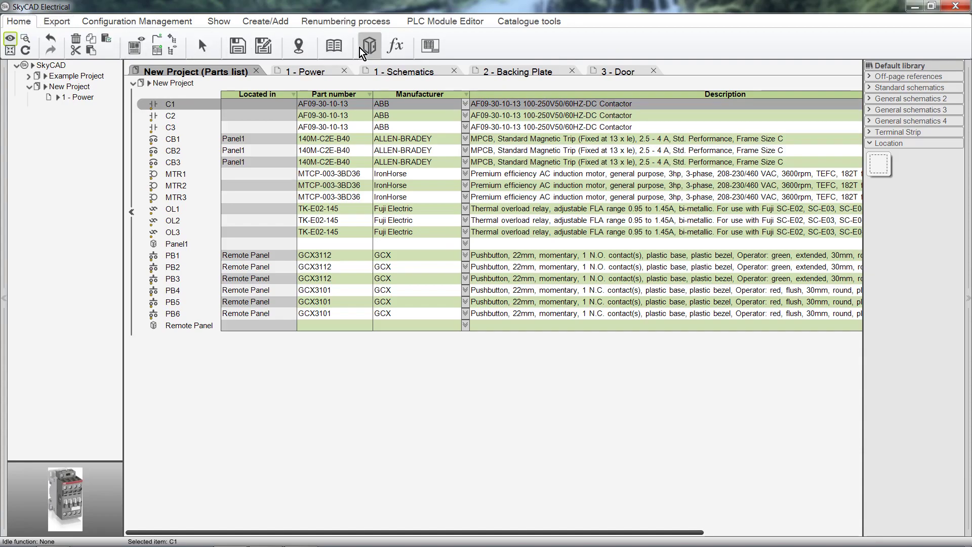
pyautogui.click(369, 46)
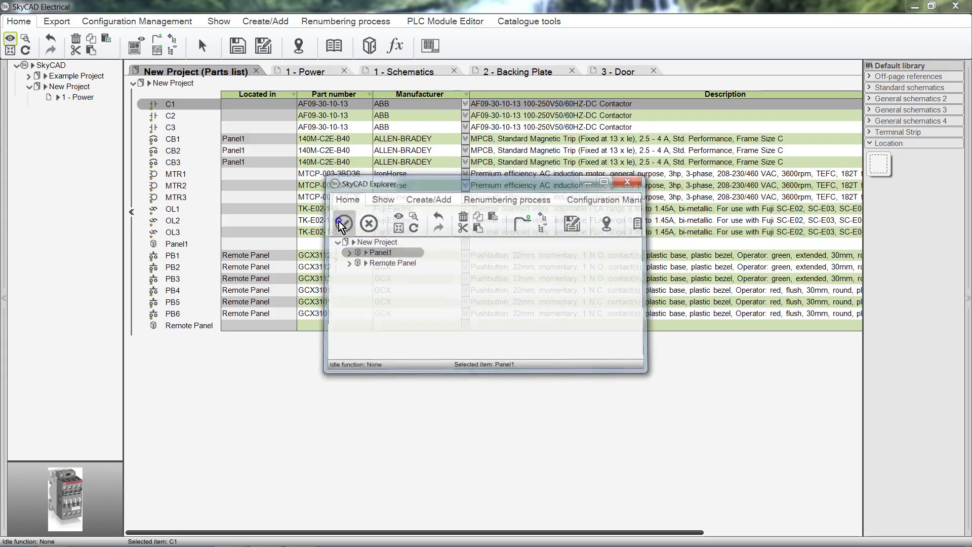
pyautogui.click(628, 182)
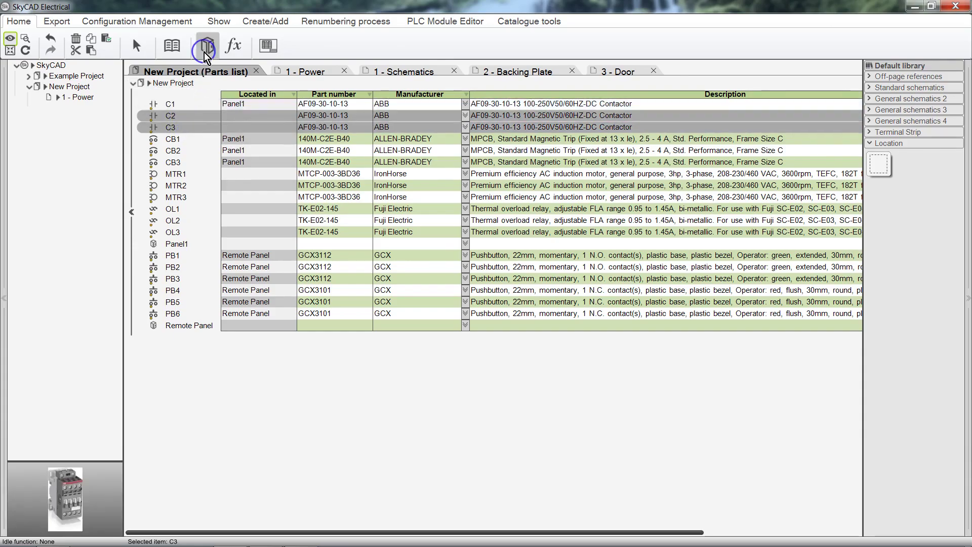
pyautogui.click(206, 45)
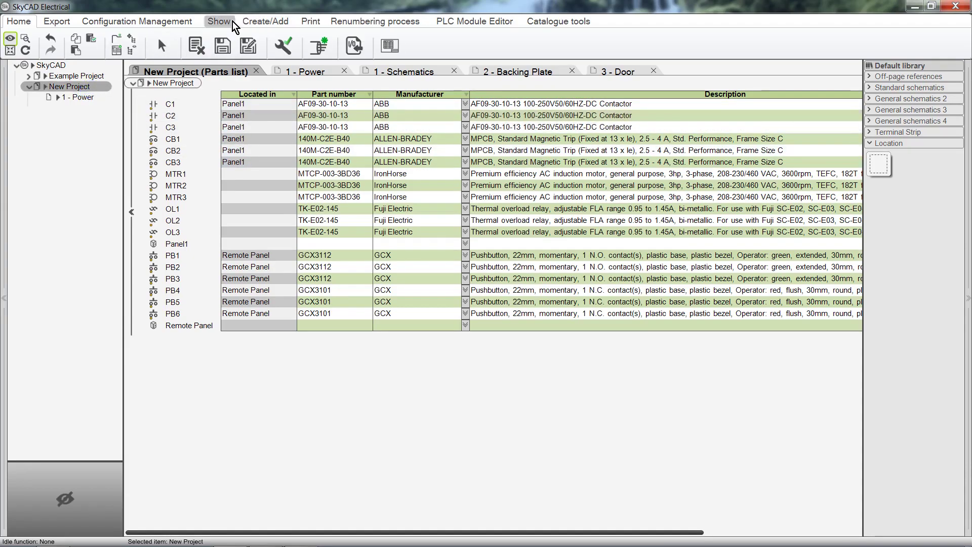
# List unlocated components and assign overload relays OL1–OL3 to Panel1, returning to the Power sheet
pyautogui.click(219, 22)
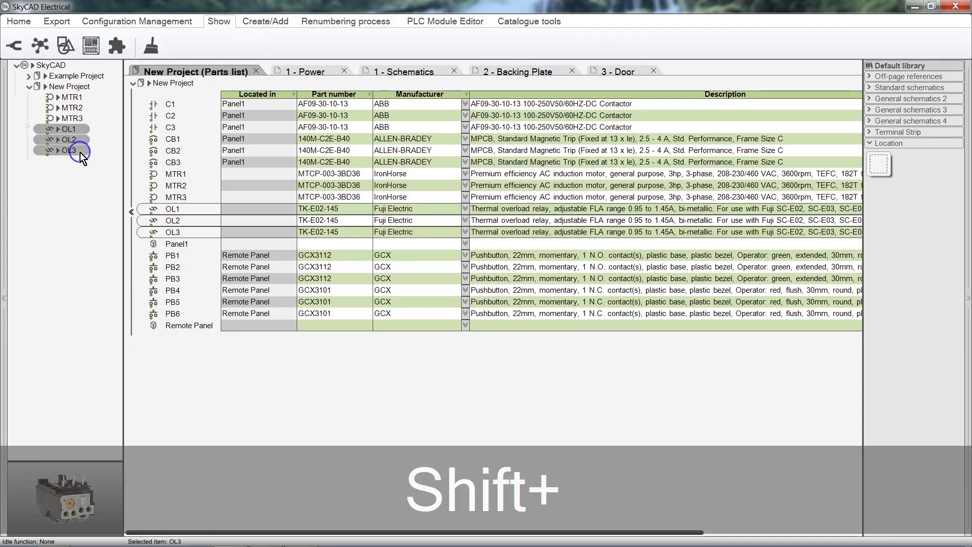
pyautogui.click(18, 21)
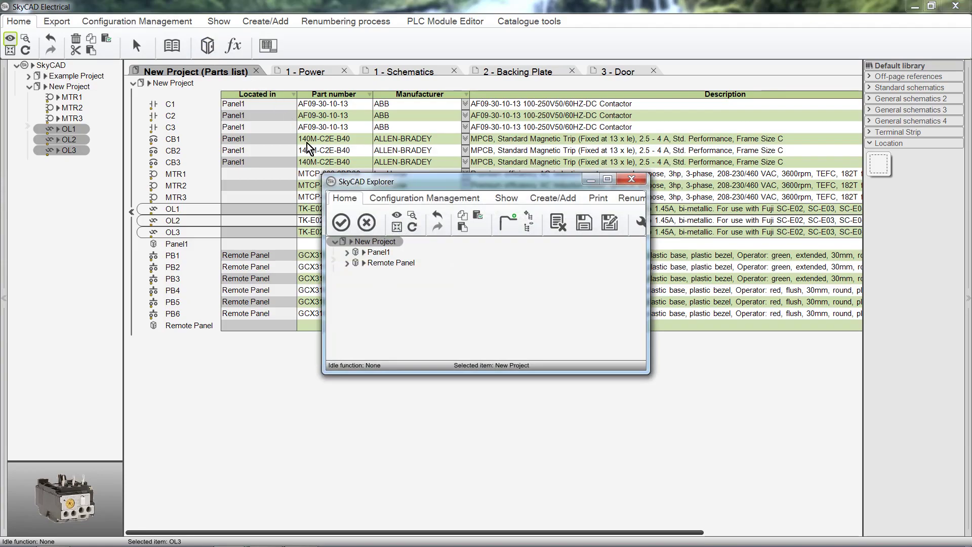
pyautogui.click(378, 252)
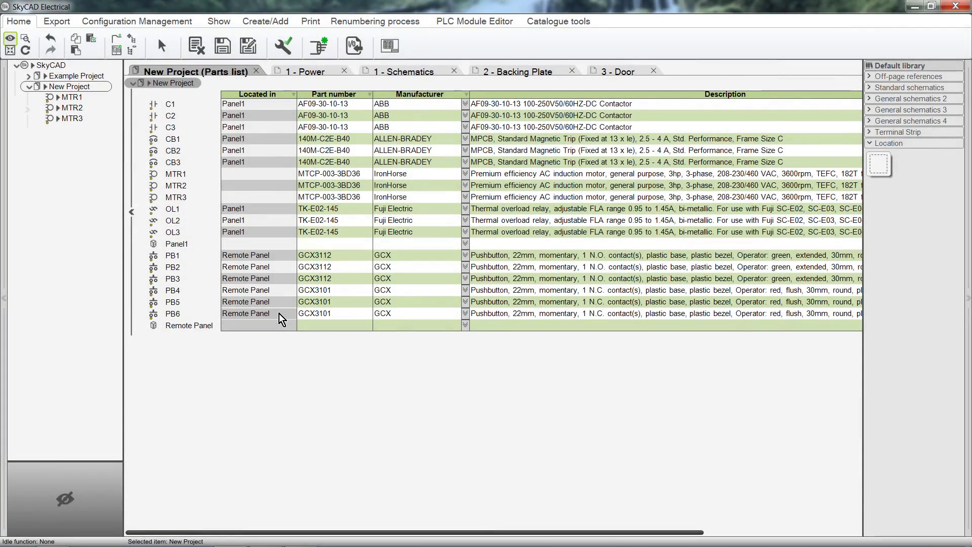
pyautogui.click(310, 71)
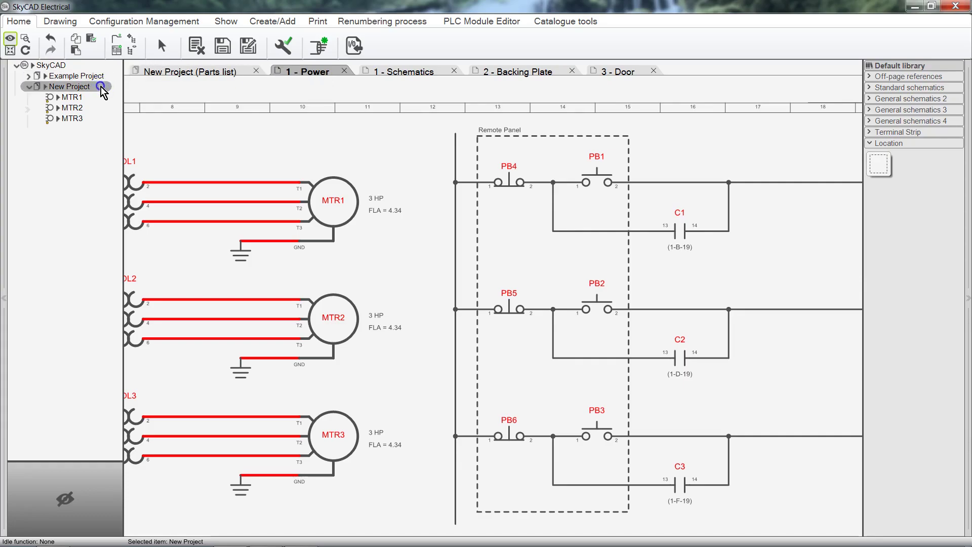
# Switch the project tree to Location view, inspect Panel1 and Remote Panel, and show Panel1's parts list
pyautogui.click(225, 20)
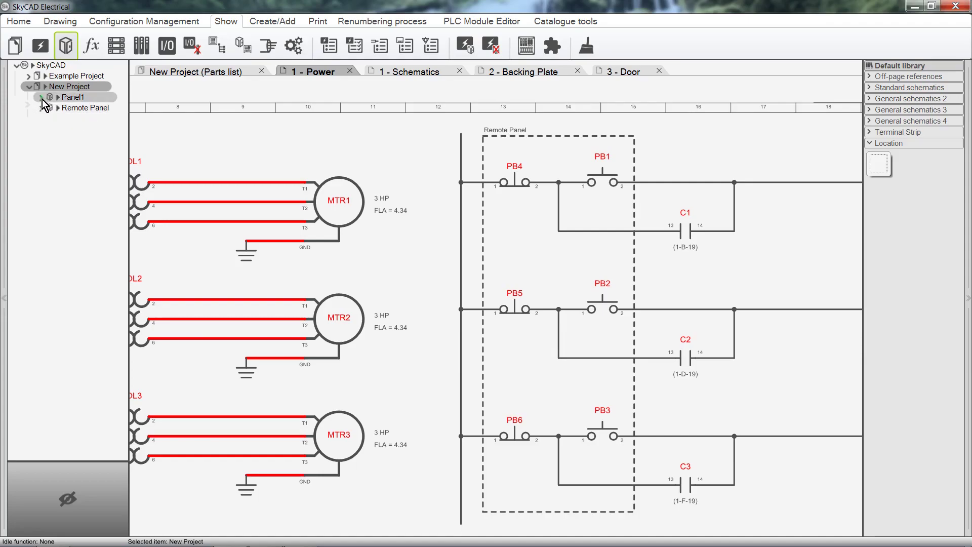
pyautogui.click(58, 98)
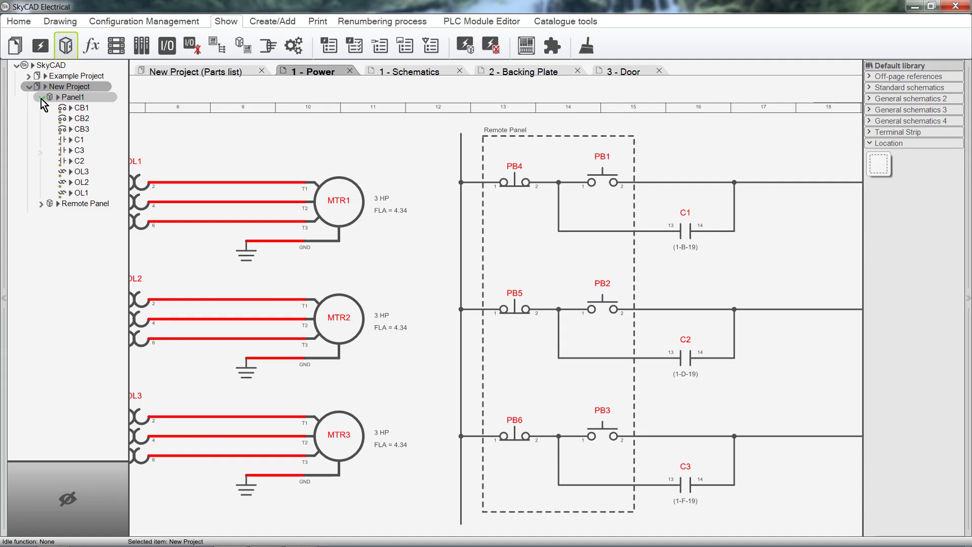
pyautogui.click(41, 107)
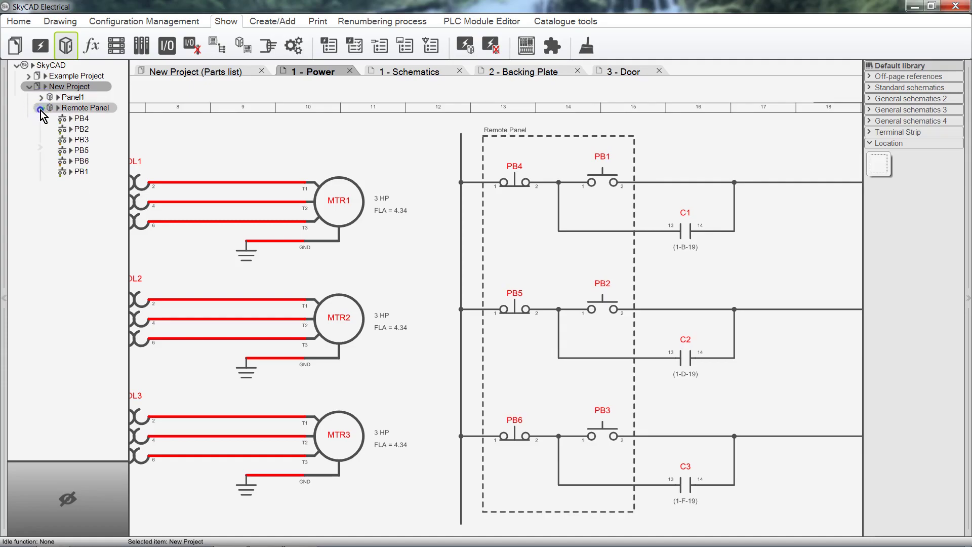
pyautogui.click(39, 108)
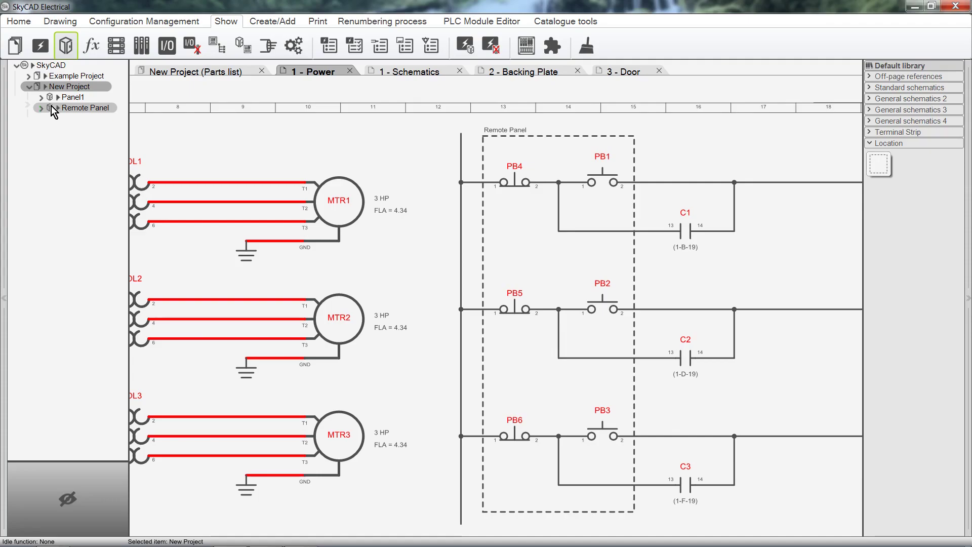
pyautogui.click(72, 97)
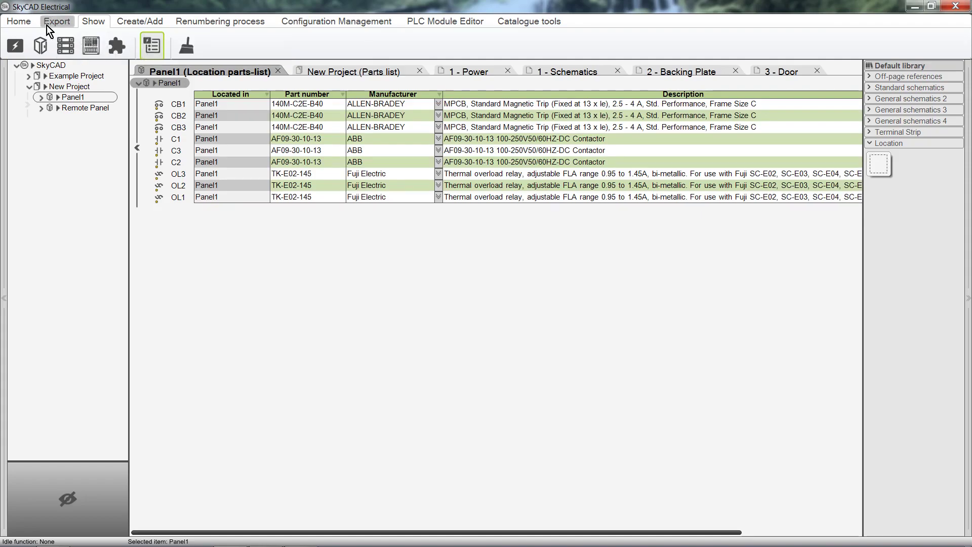
# Insert Panel1's parts list as a block on the 1 - Power sheet below the motor circuits
pyautogui.click(18, 21)
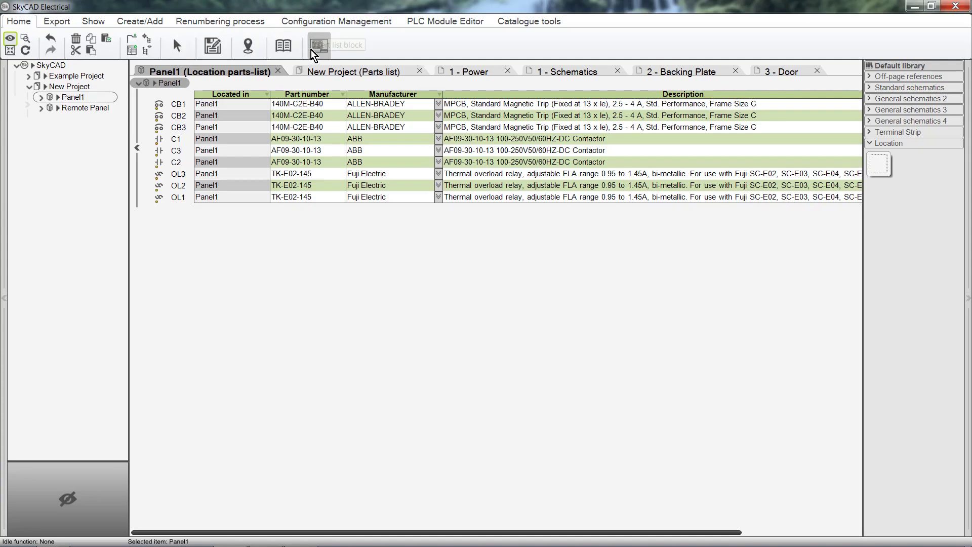
pyautogui.click(318, 46)
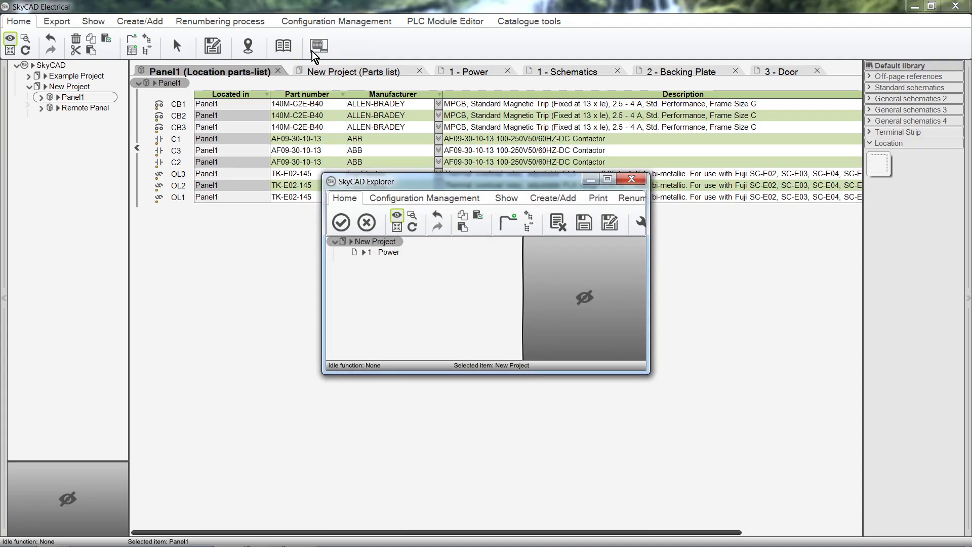
pyautogui.click(385, 252)
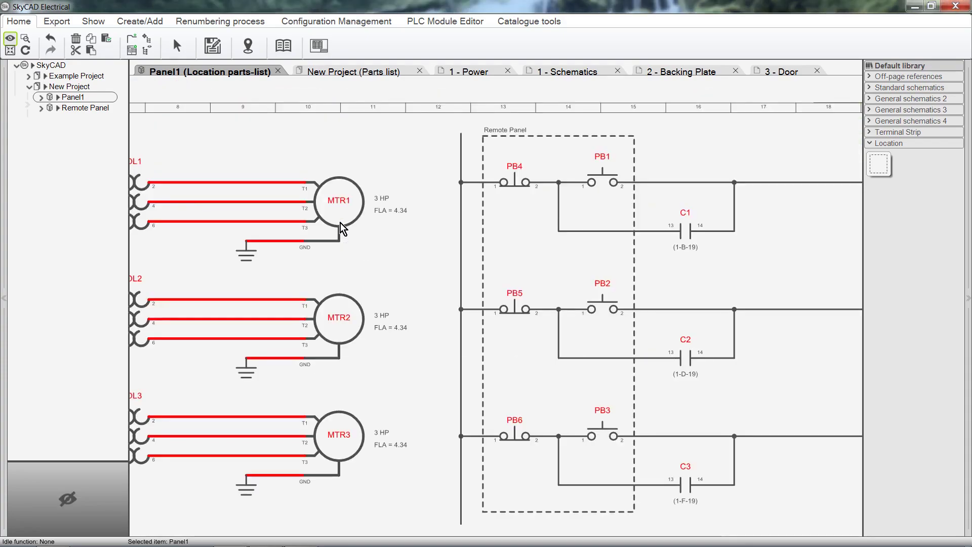
pyautogui.click(474, 71)
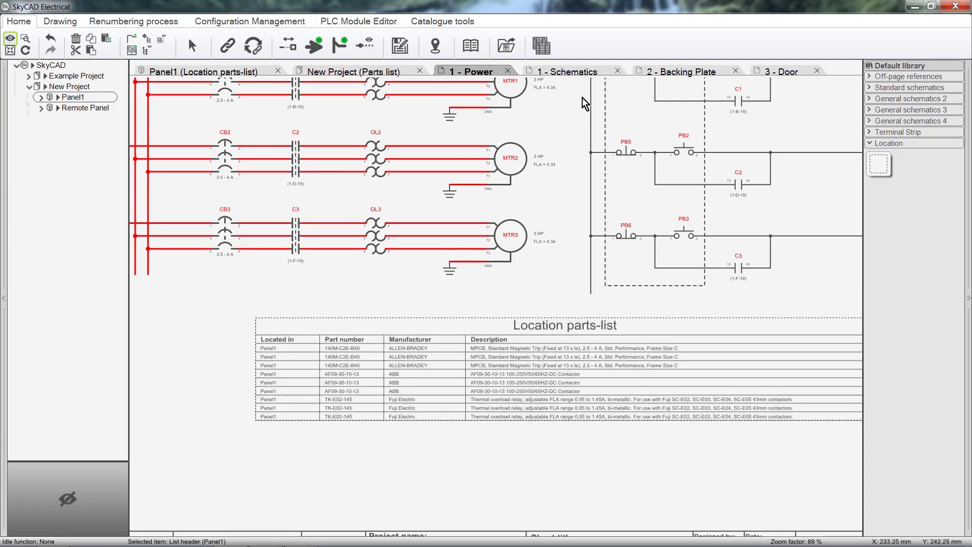
# Show external field wires dotted on 1 - Schematics, then review the Backing Plate and Door sheets
pyautogui.click(567, 71)
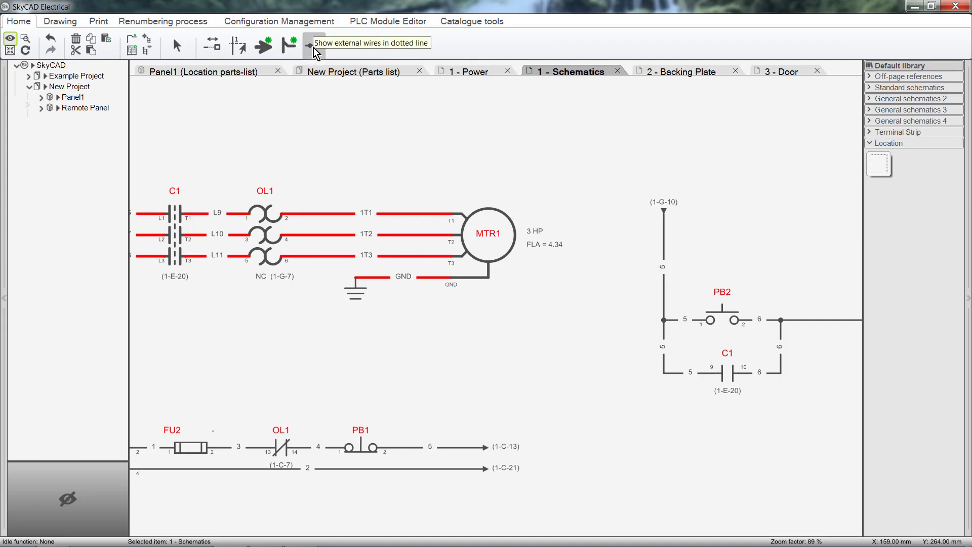
pyautogui.click(308, 43)
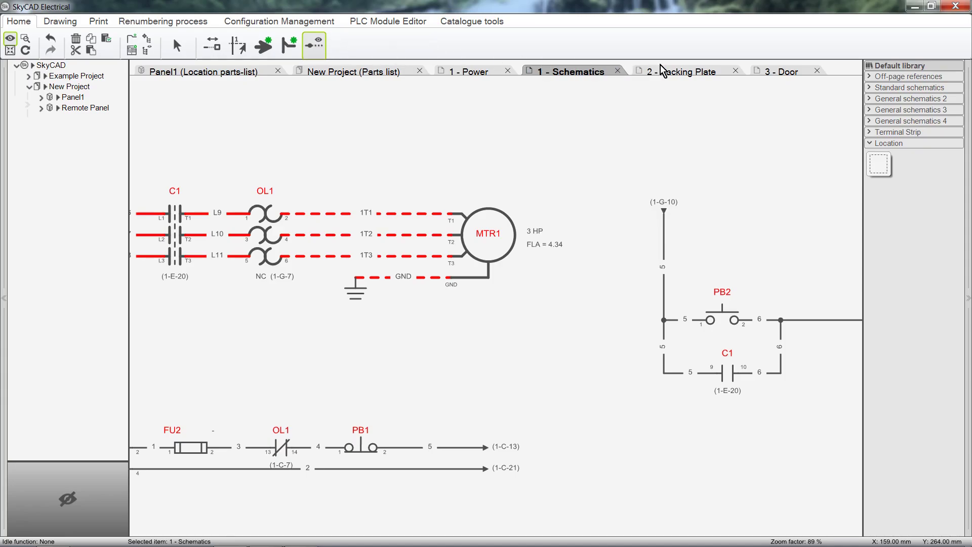
pyautogui.click(681, 70)
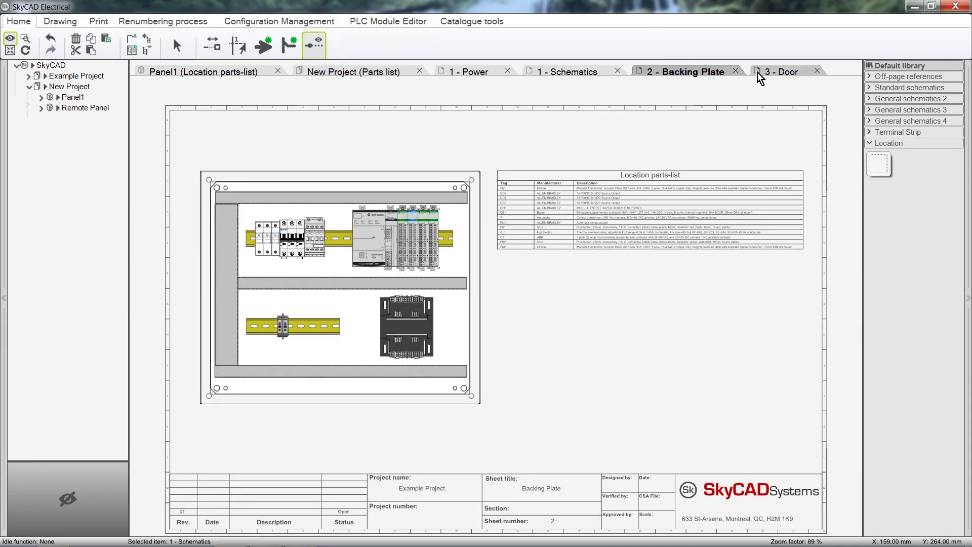
pyautogui.click(785, 71)
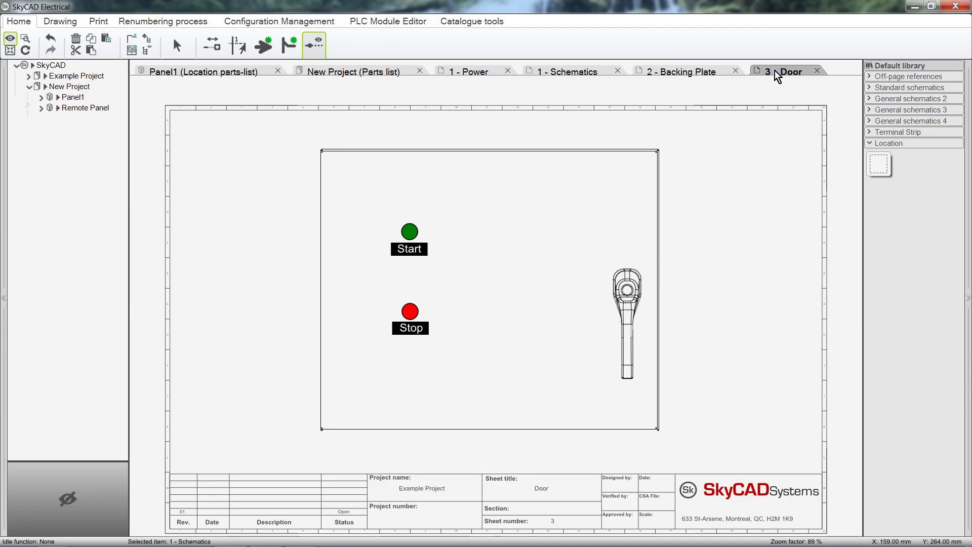